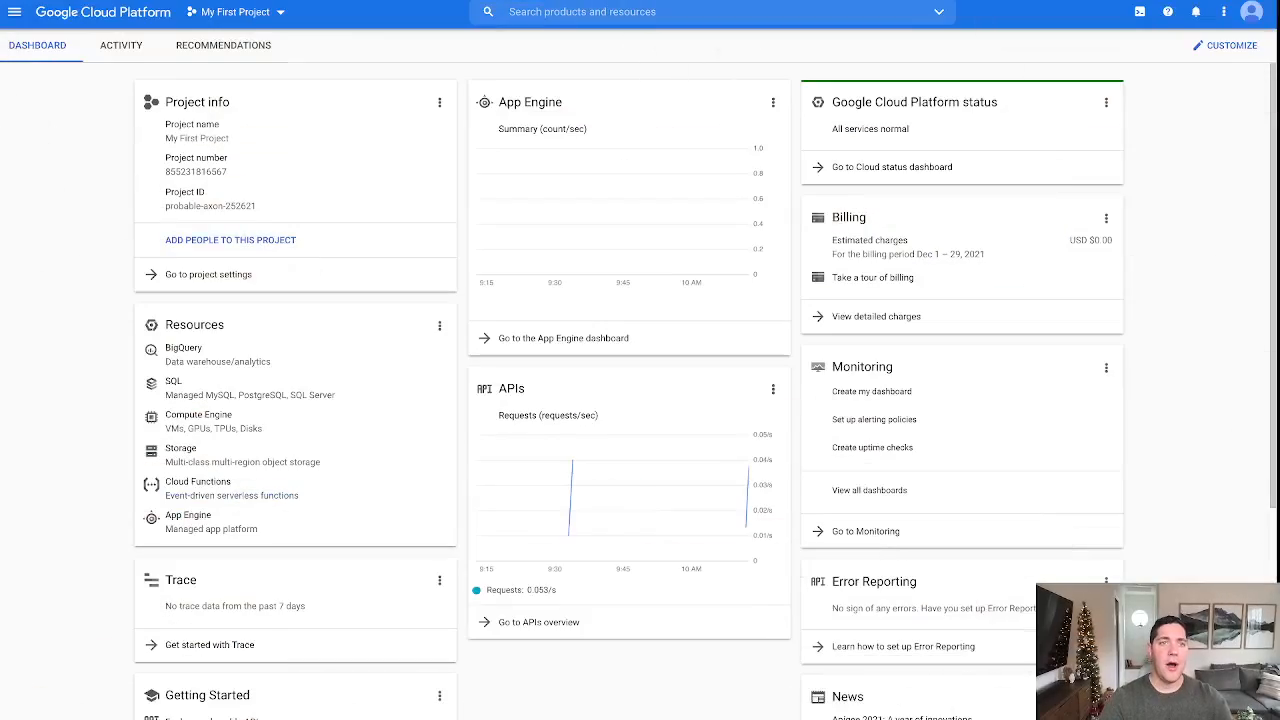
mouse_move(1196, 12)
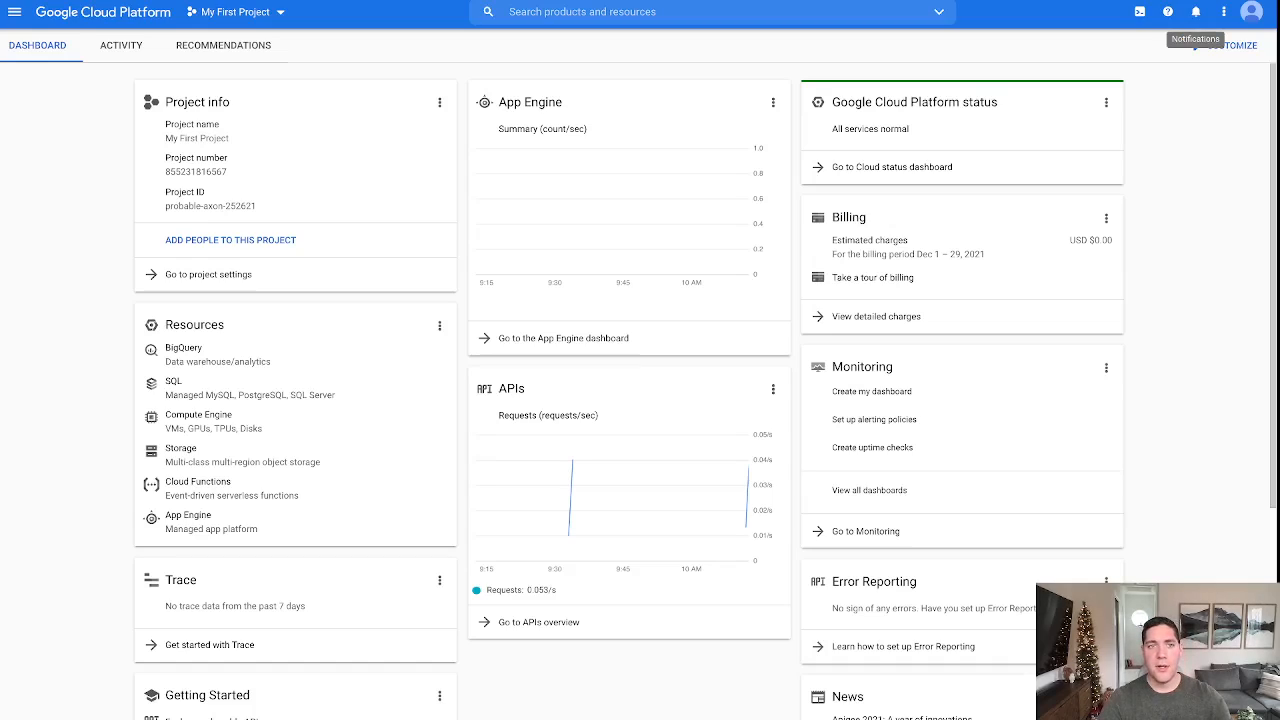
mouse_move(16, 12)
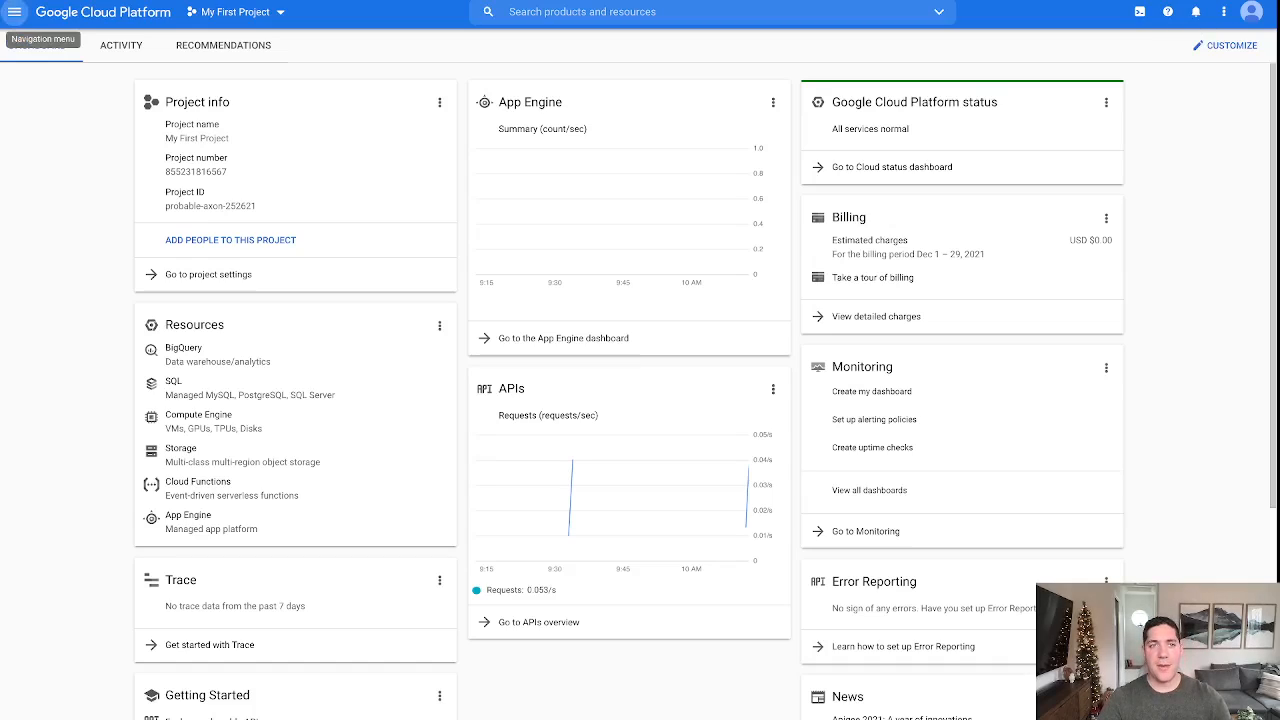
- Show the VPC networks list for My First Project with the default network row collapsed
click(16, 12)
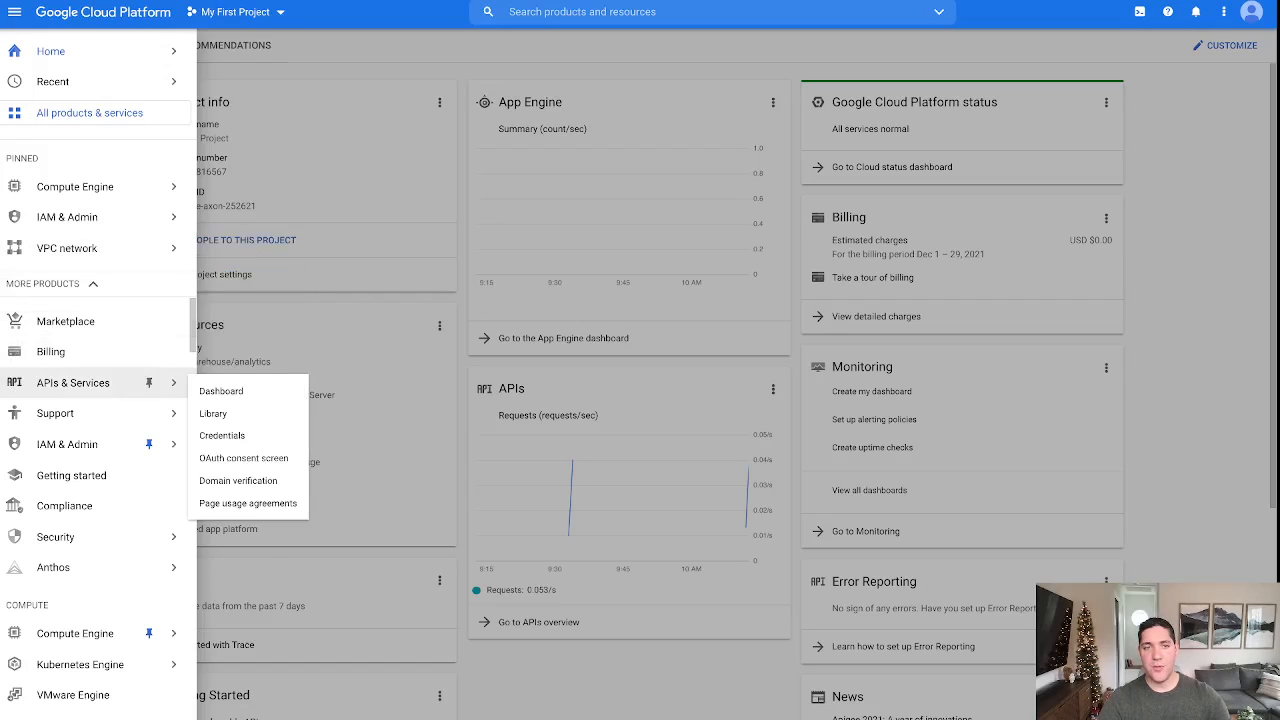
scroll(down, 3)
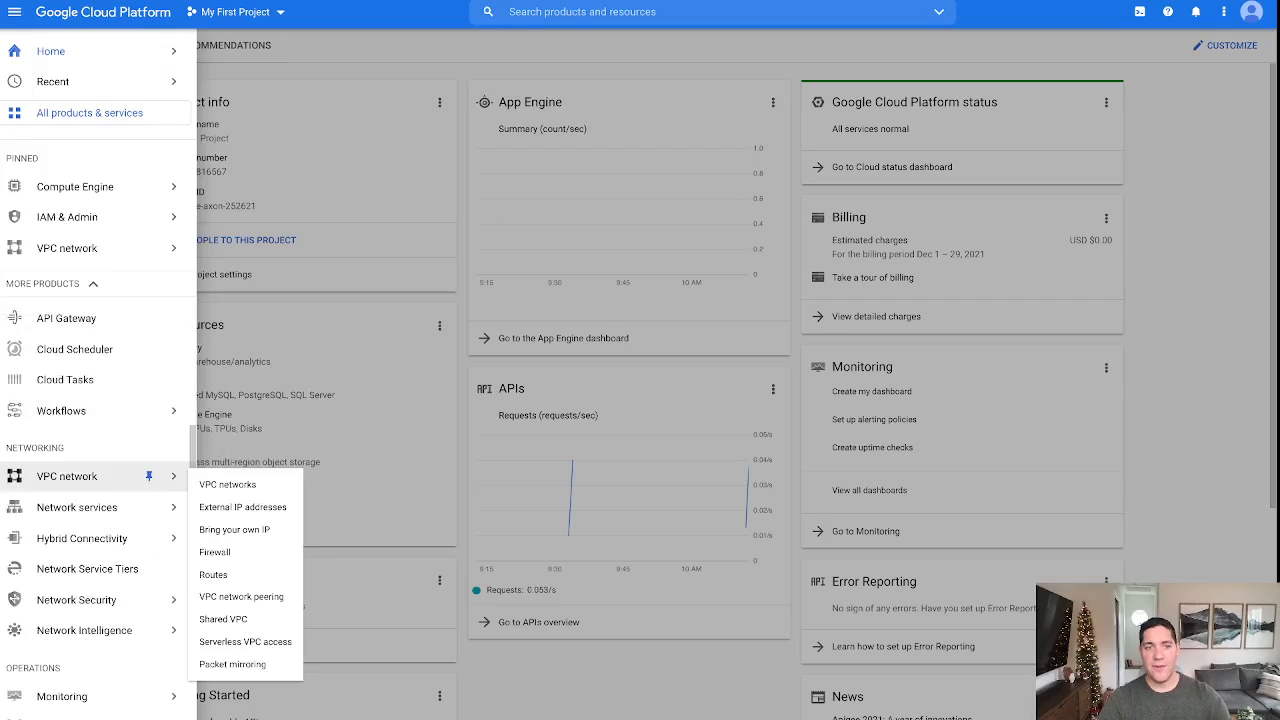
click(228, 484)
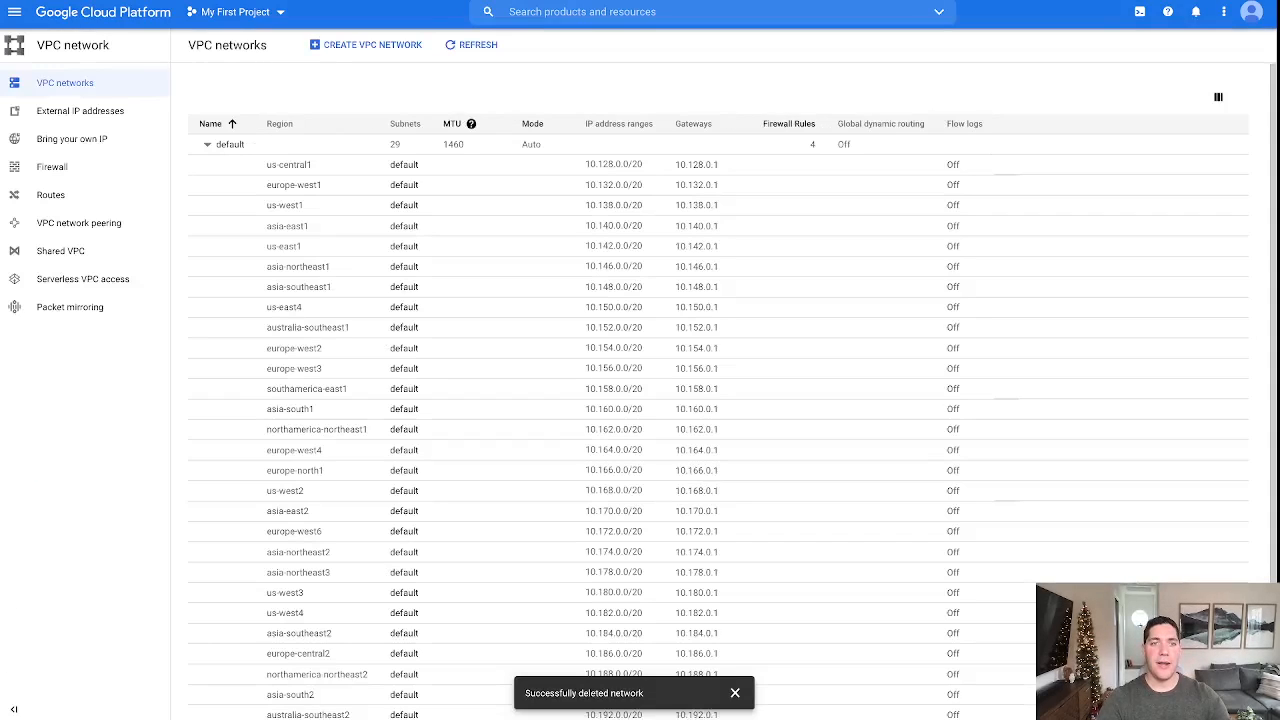
click(208, 144)
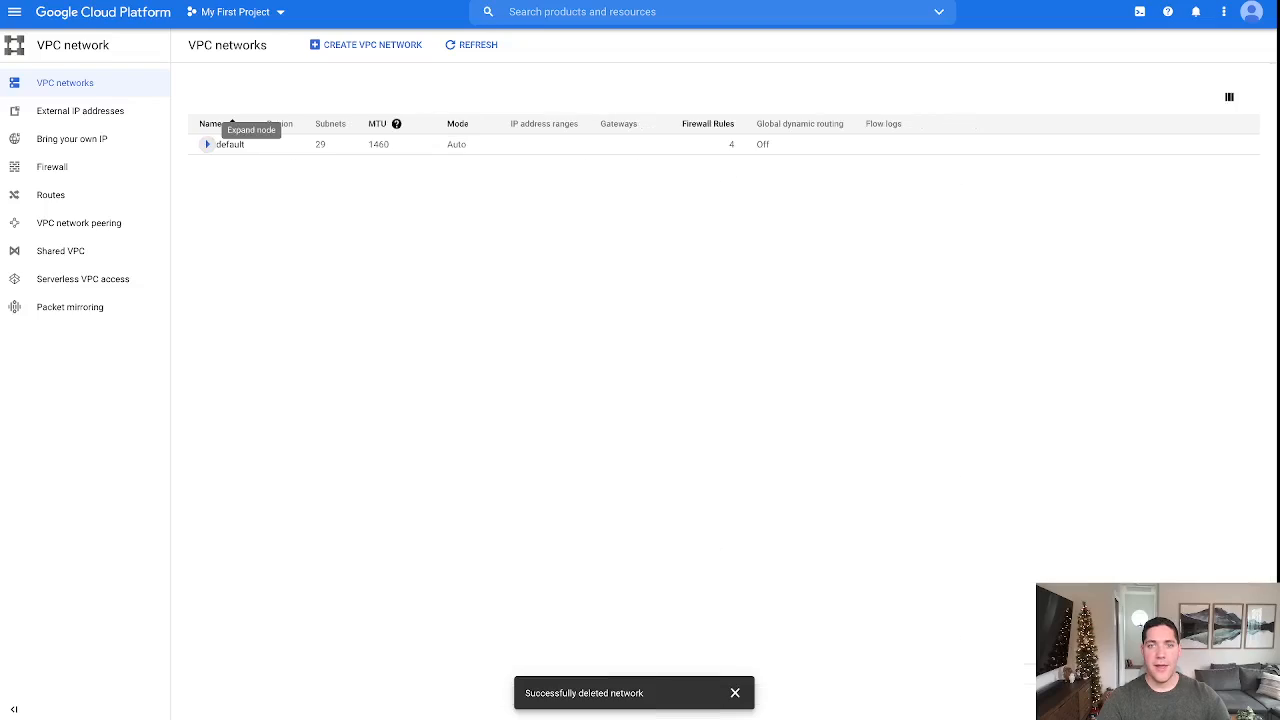
- Begin a new VPC network named my-first-vpc described as mongodb atlas
click(372, 44)
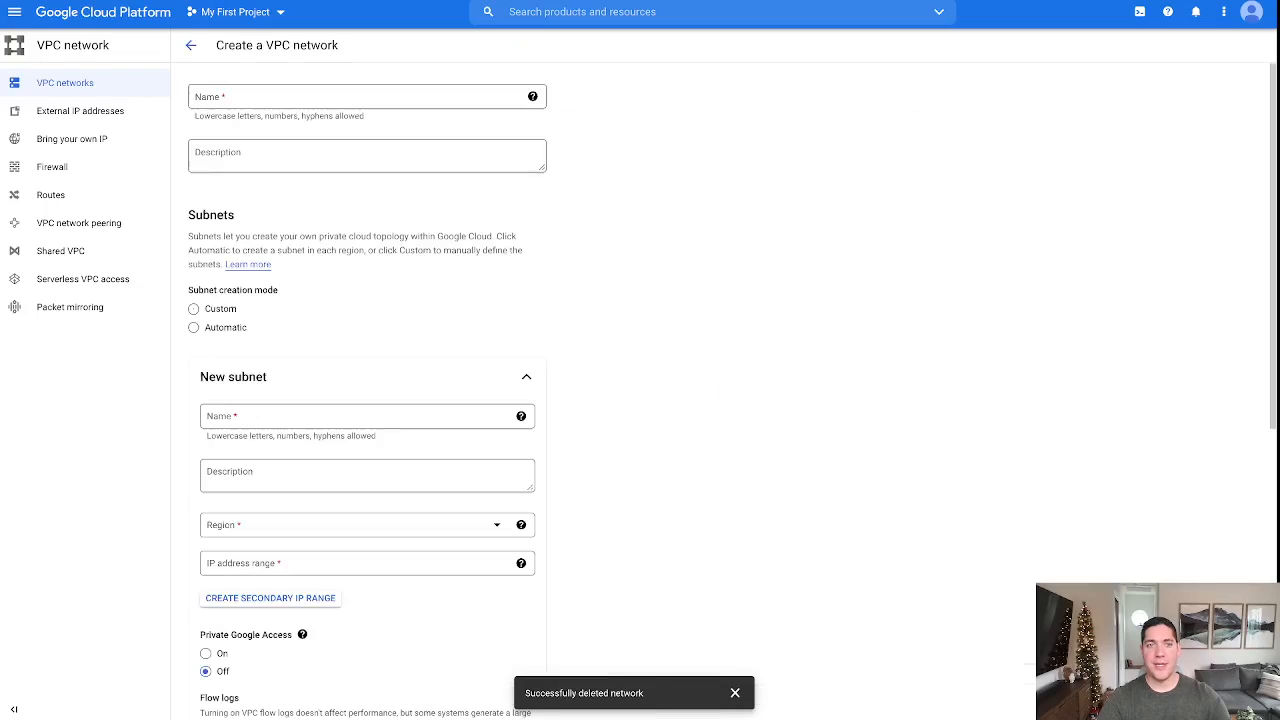
click(368, 96)
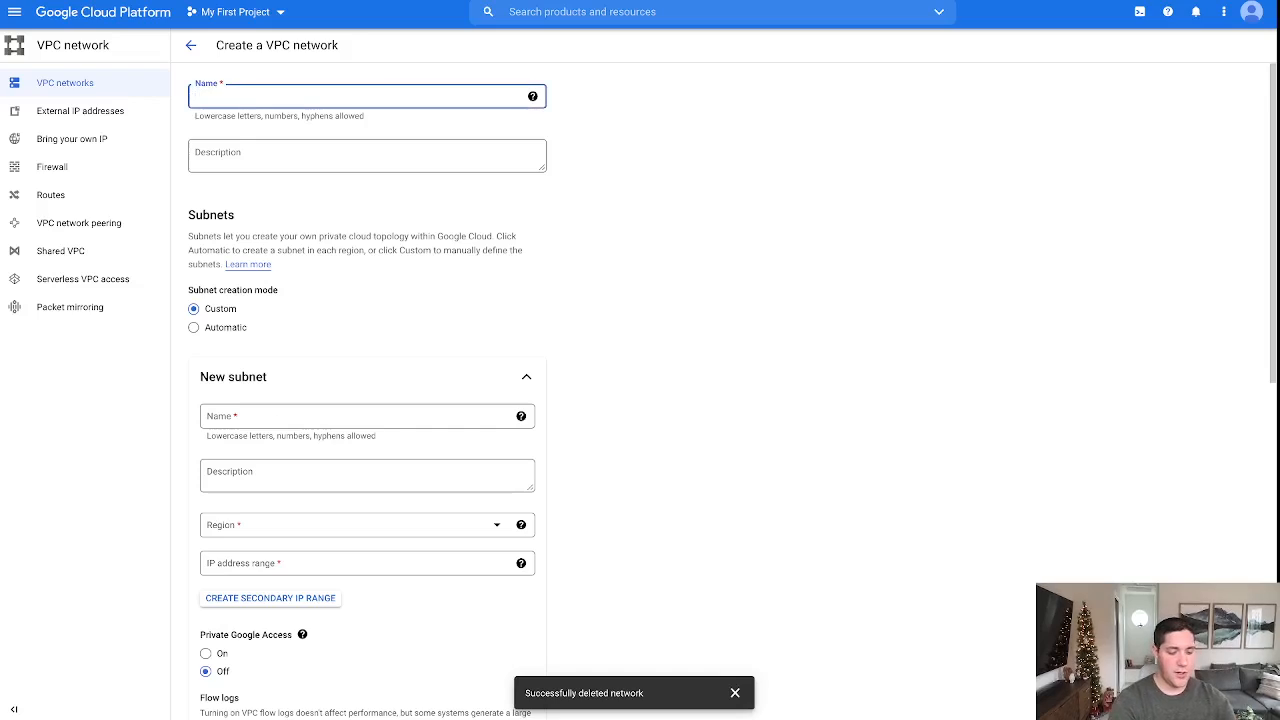
text(my)
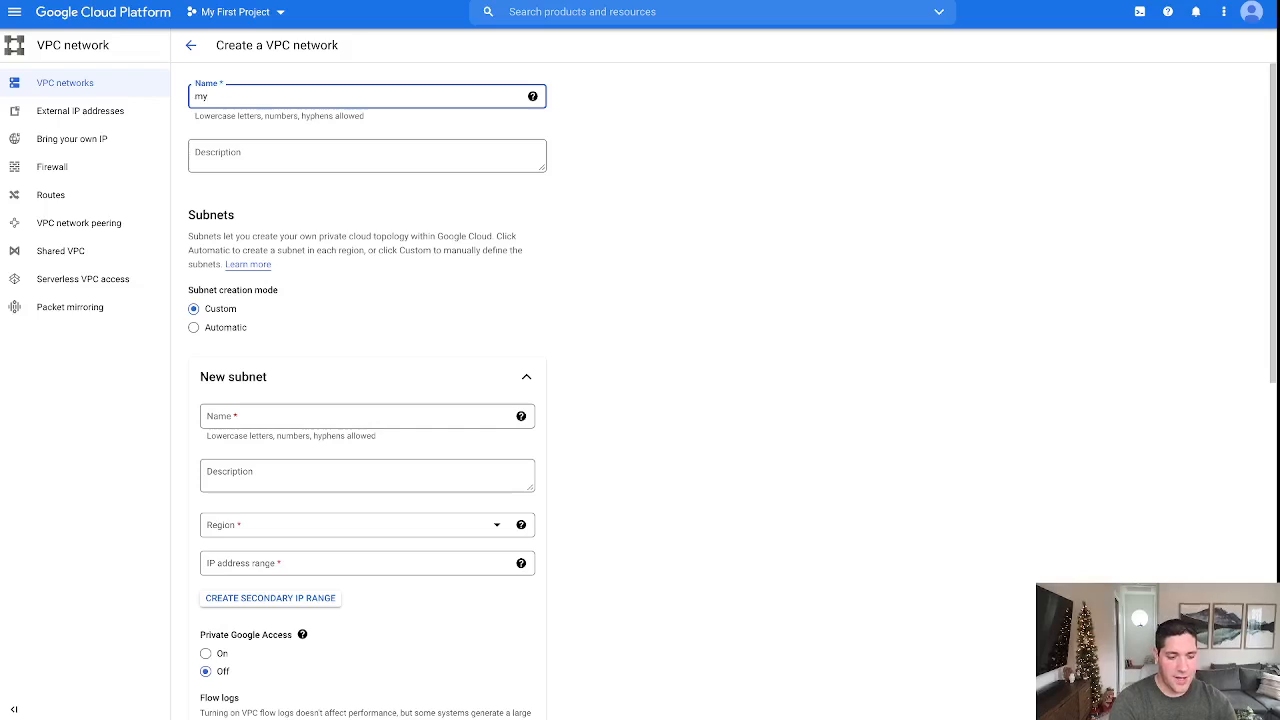
text(-first-)
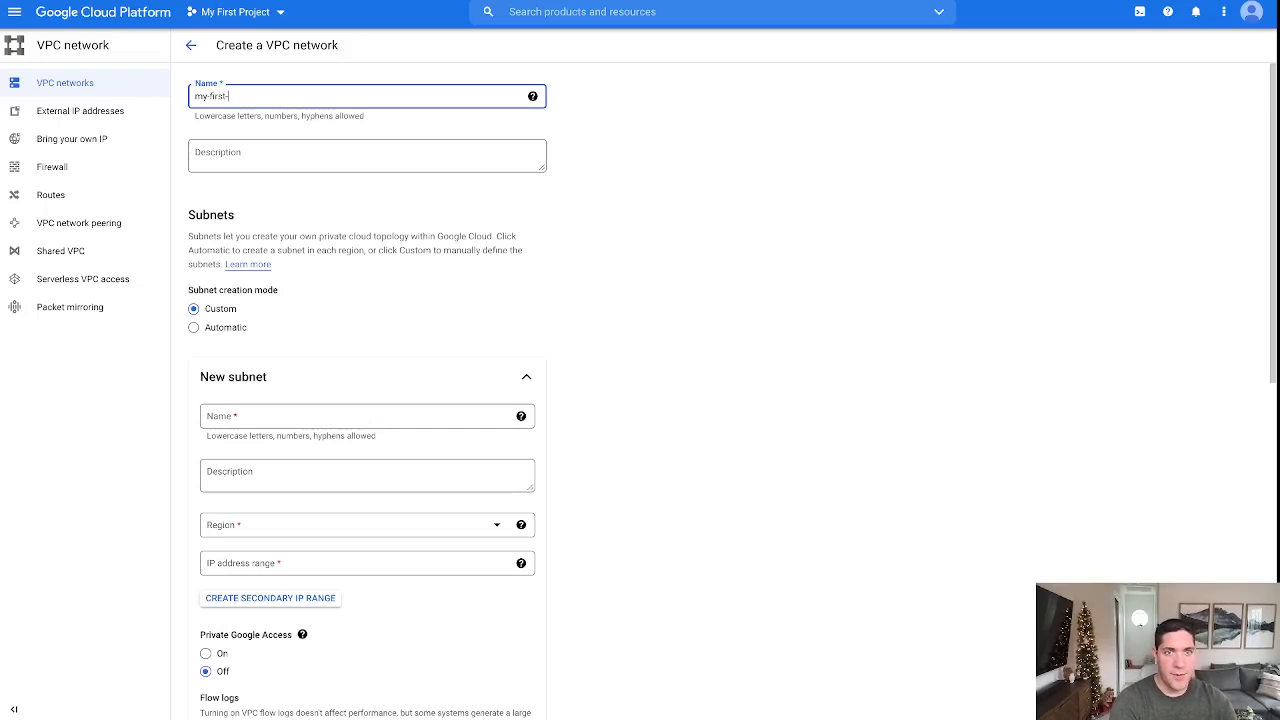
text(vpc)
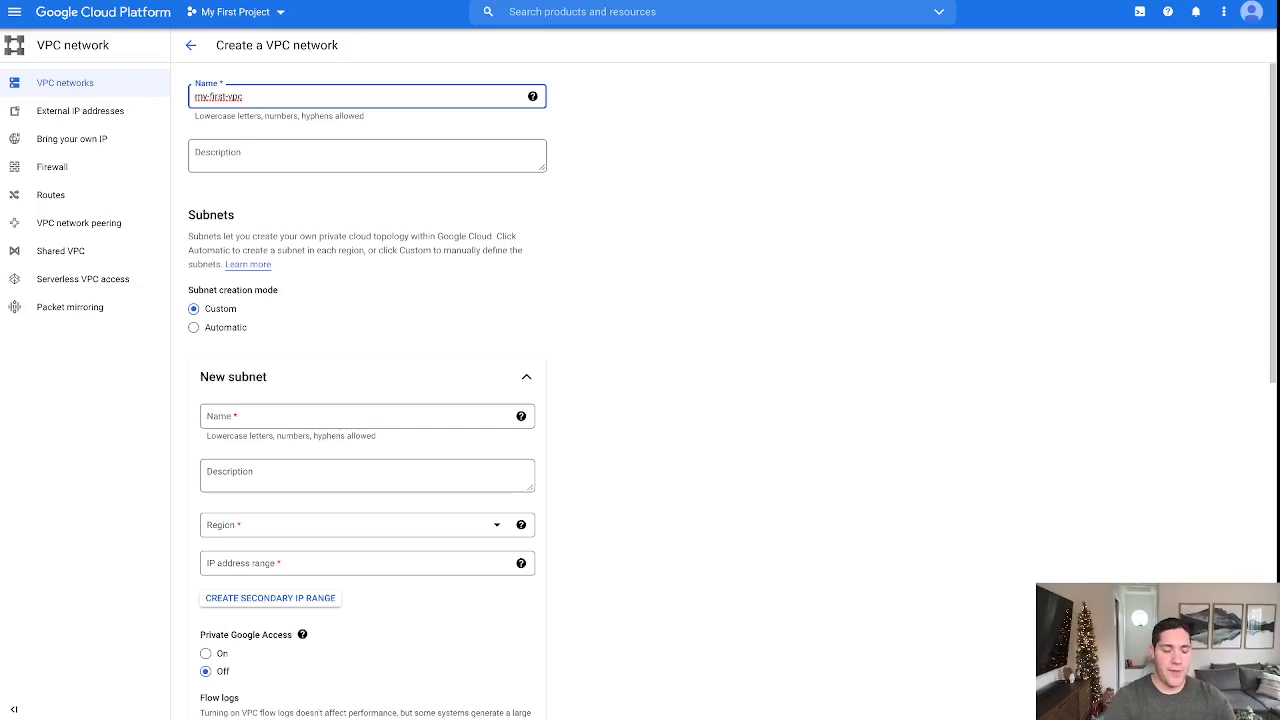
text(mongodb atlas)
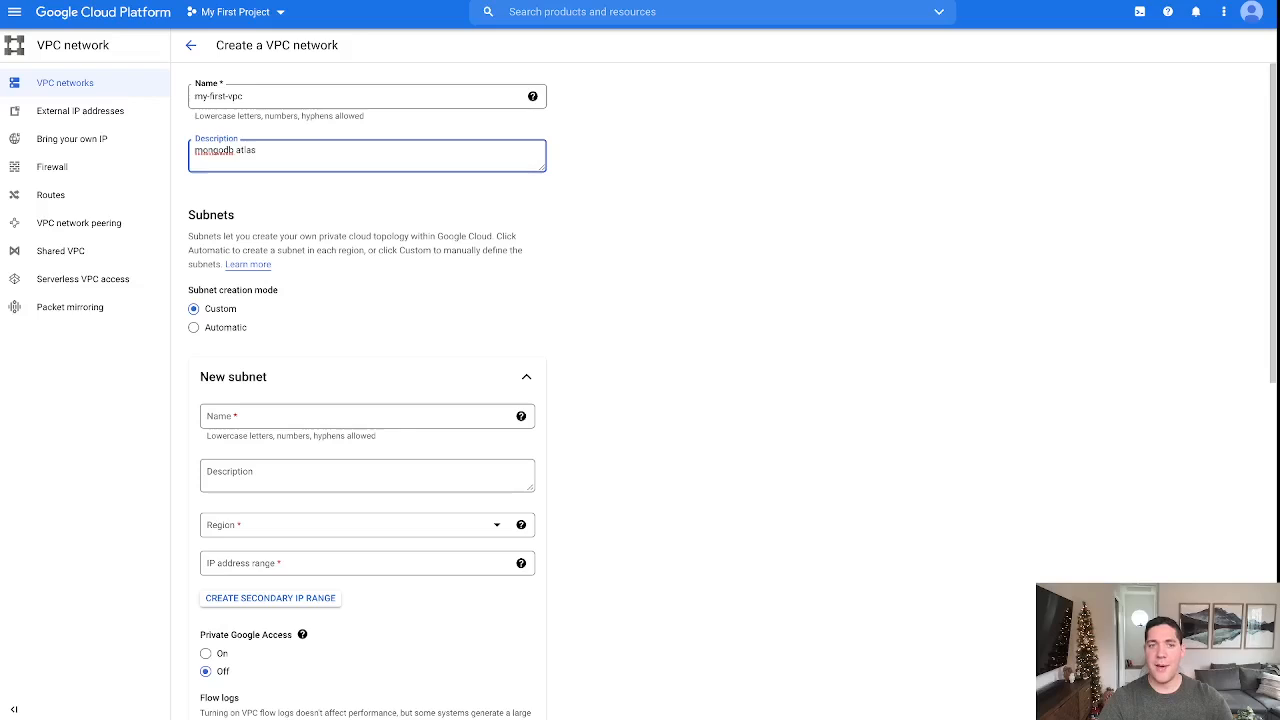
- Submit my-first-vpc with automatic subnet creation in every region
click(192, 328)
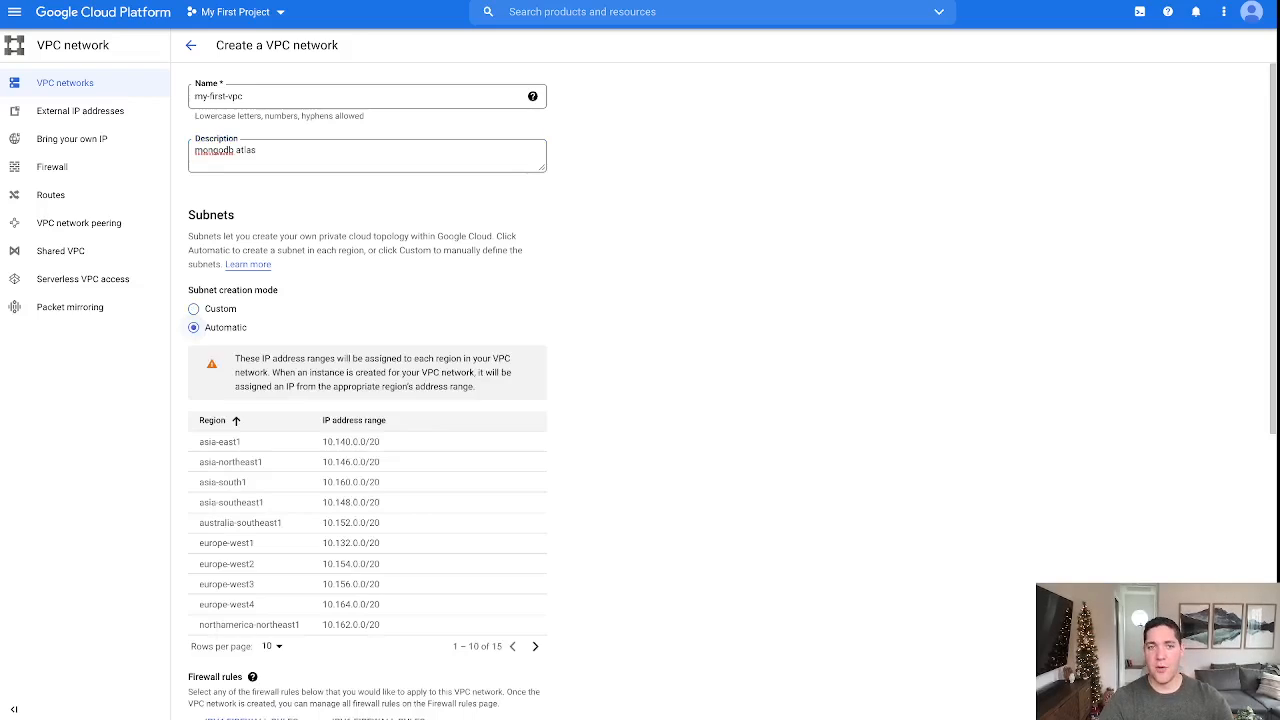
scroll(down, 3)
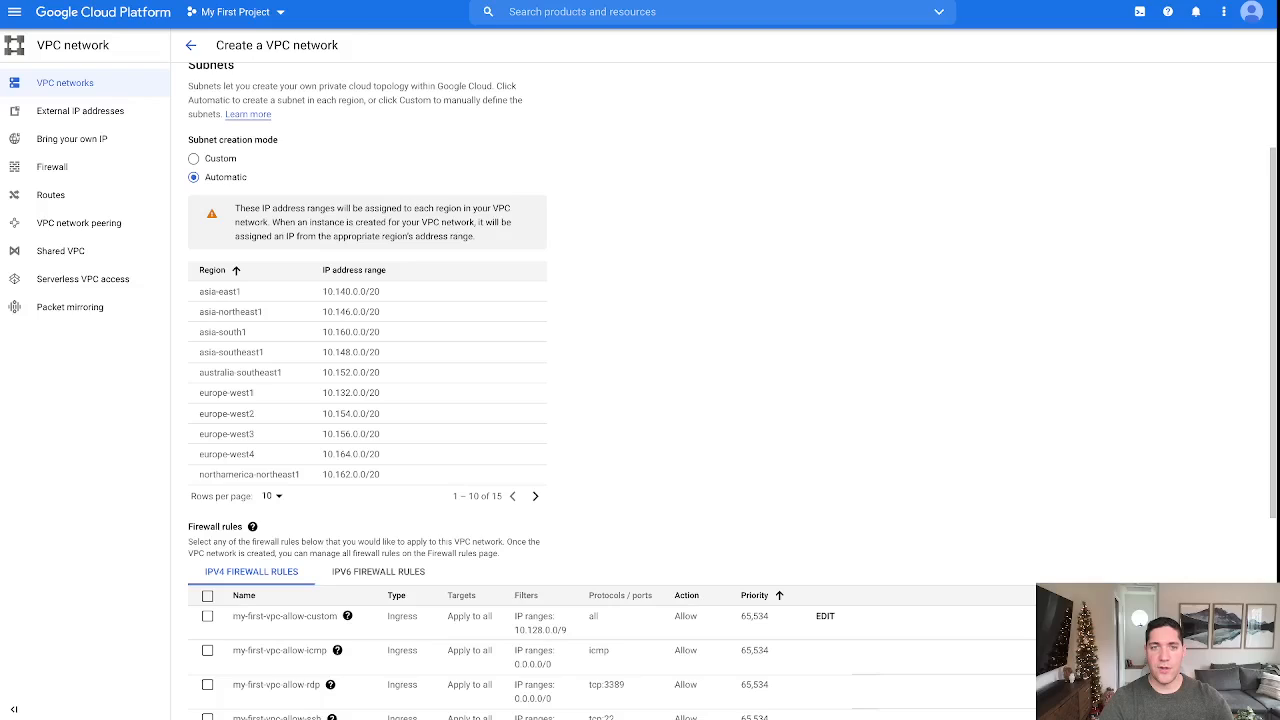
scroll(down, 3)
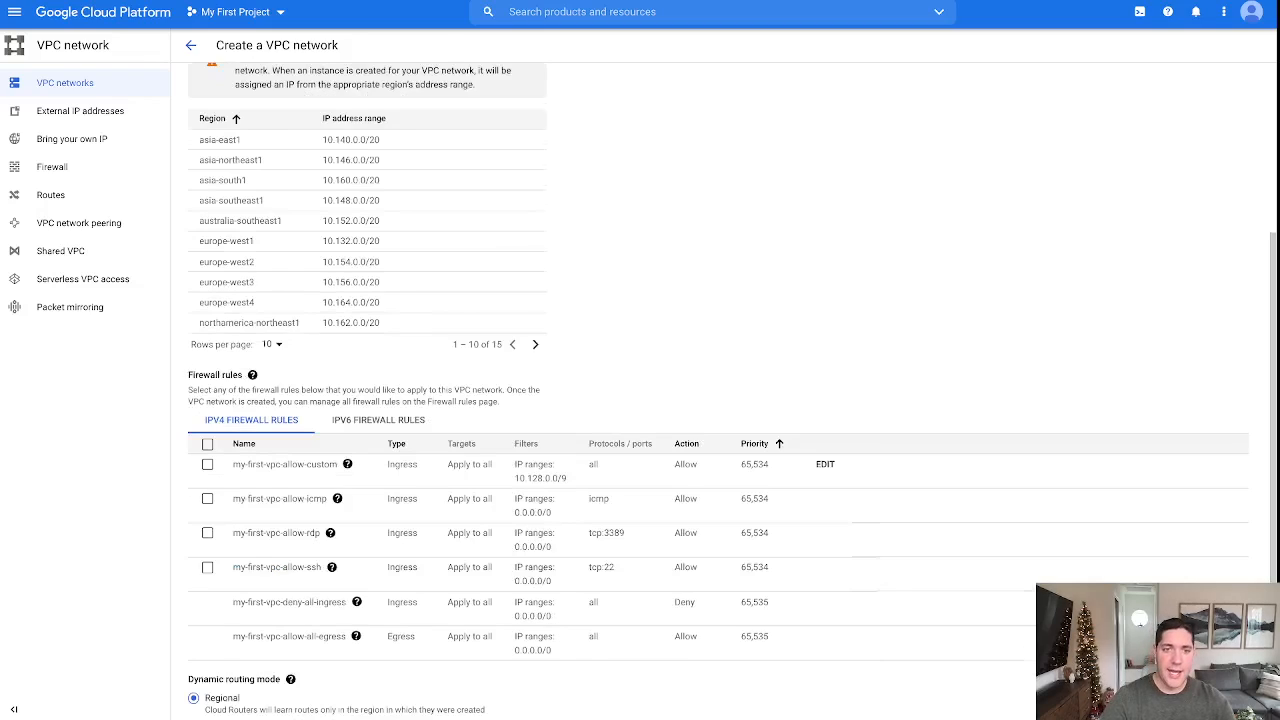
scroll(down, 3)
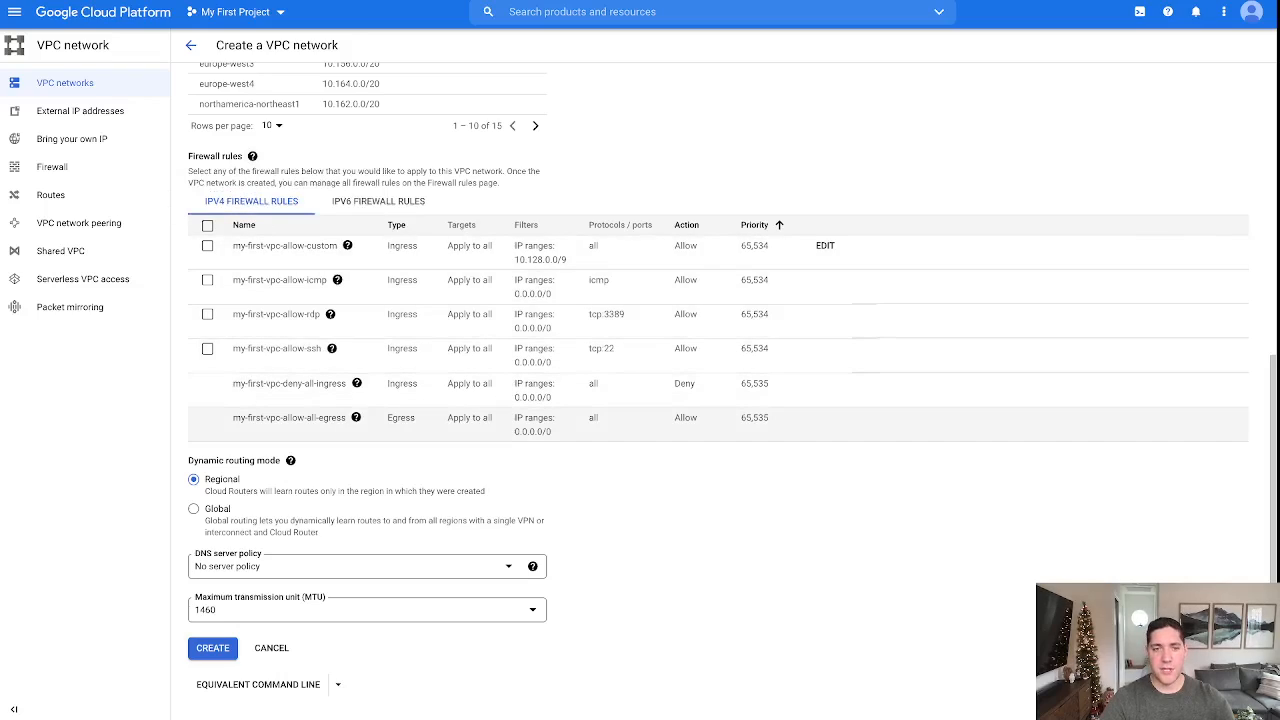
click(212, 648)
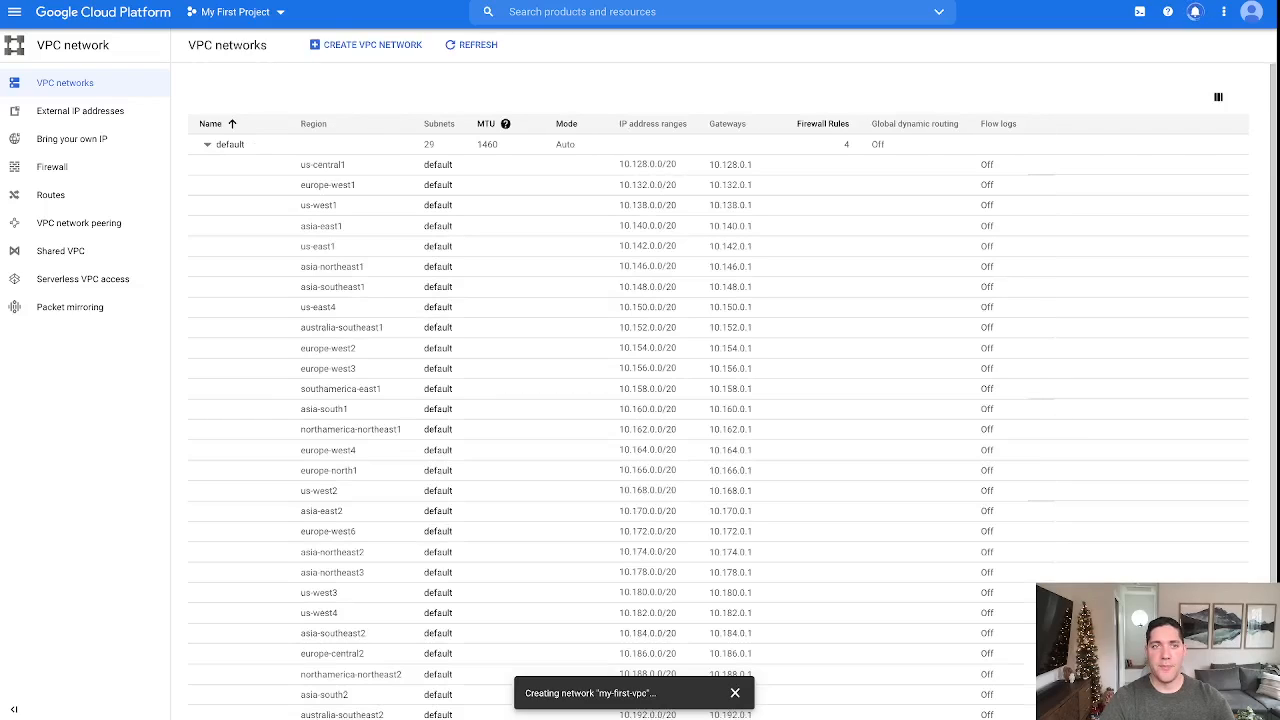
- Switch to the Atlas project and show its Network Access page
click(208, 144)
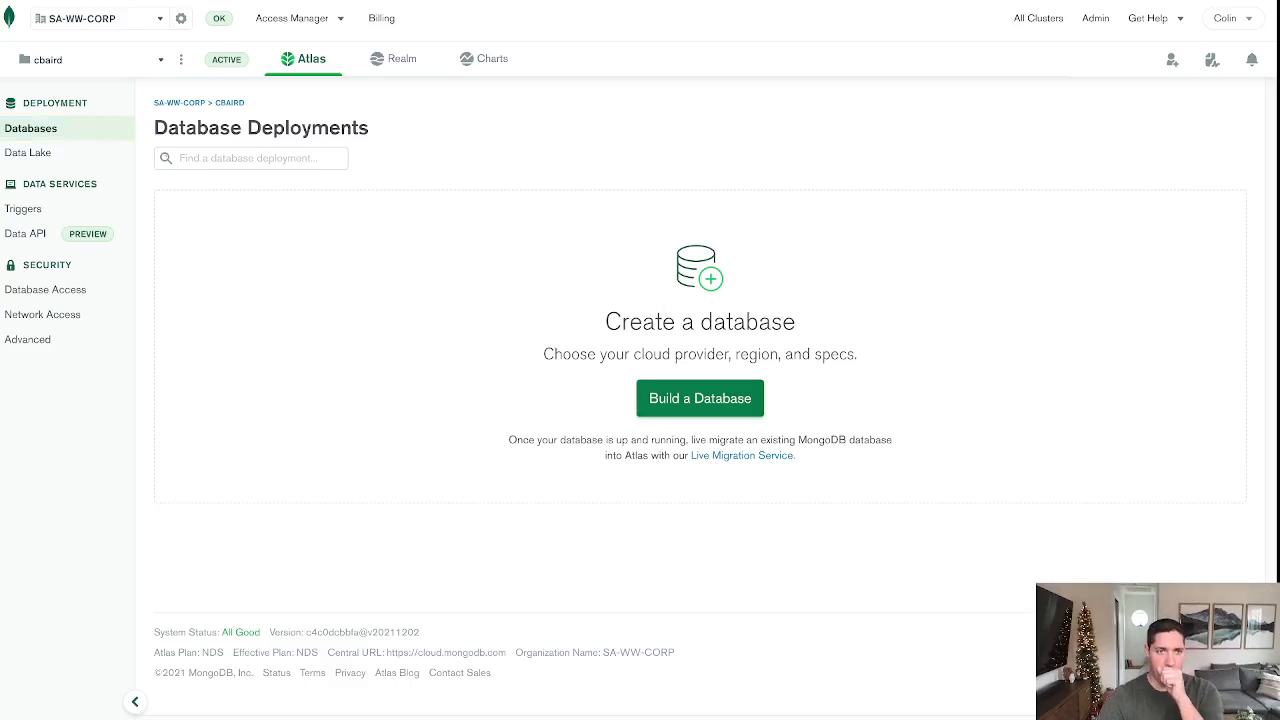
mouse_move(42, 314)
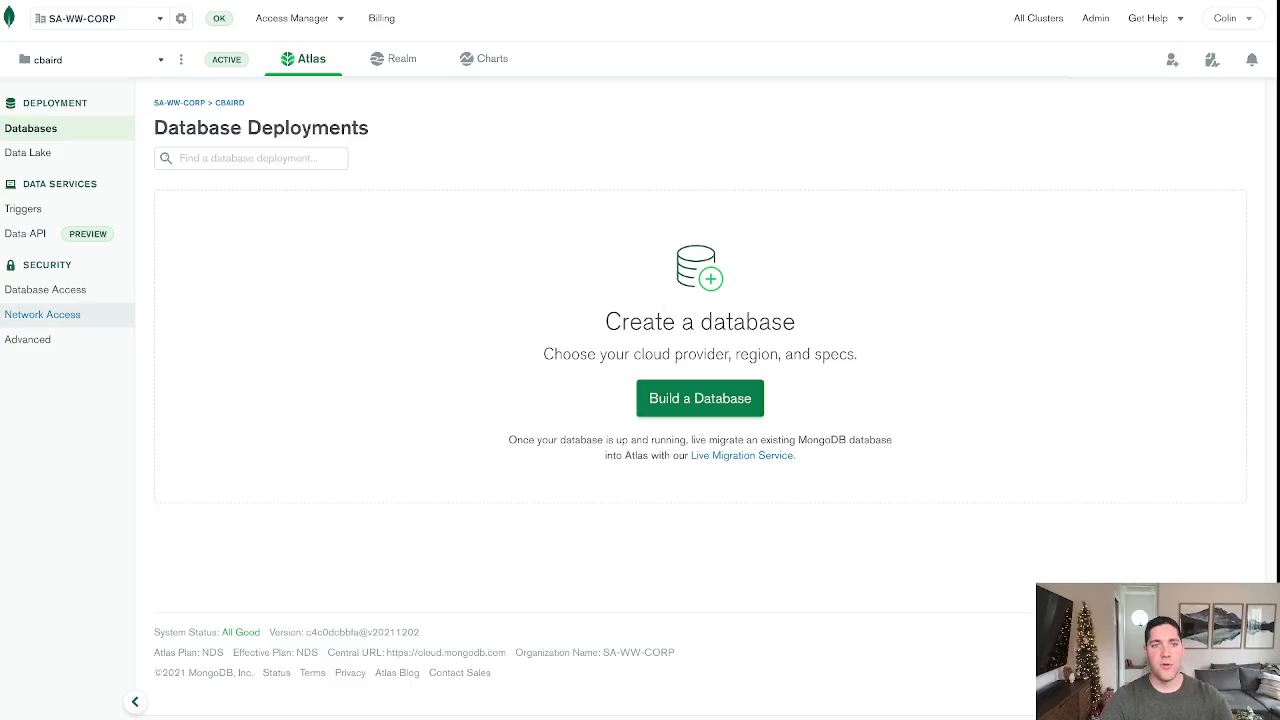
click(42, 314)
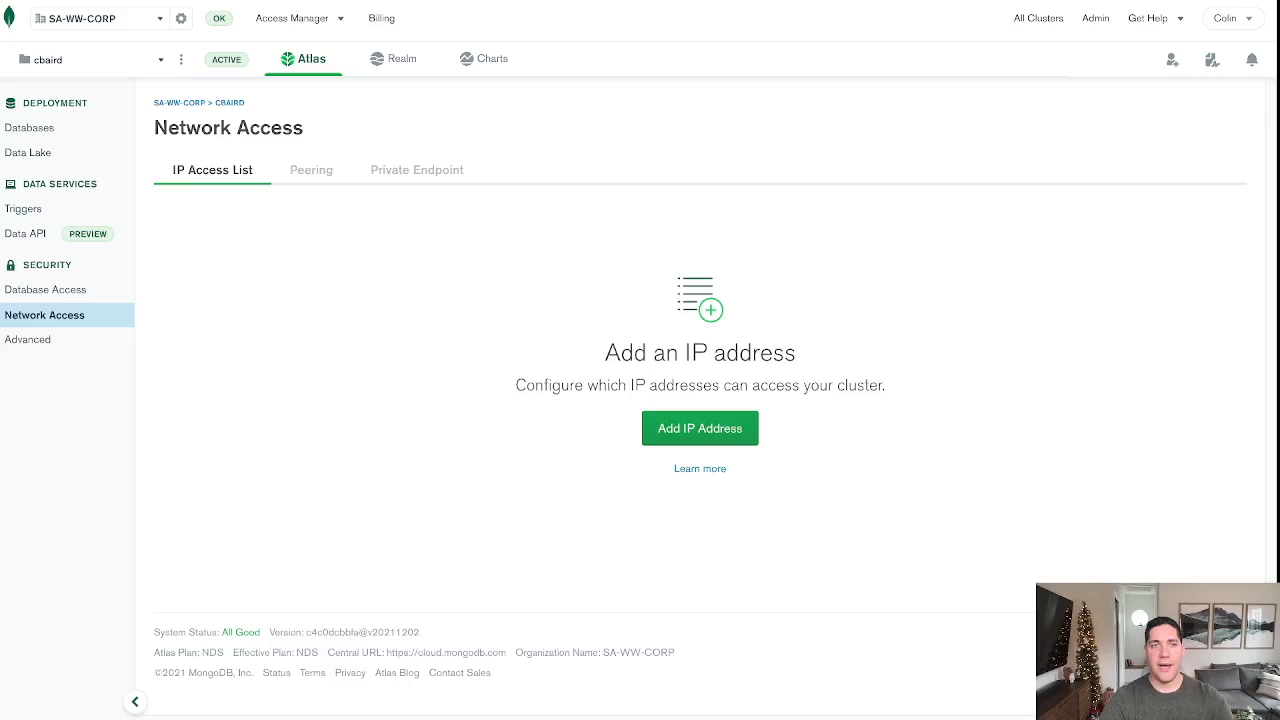
- Add a peering connection with Google Cloud as provider and continue to VPC settings
click(312, 168)
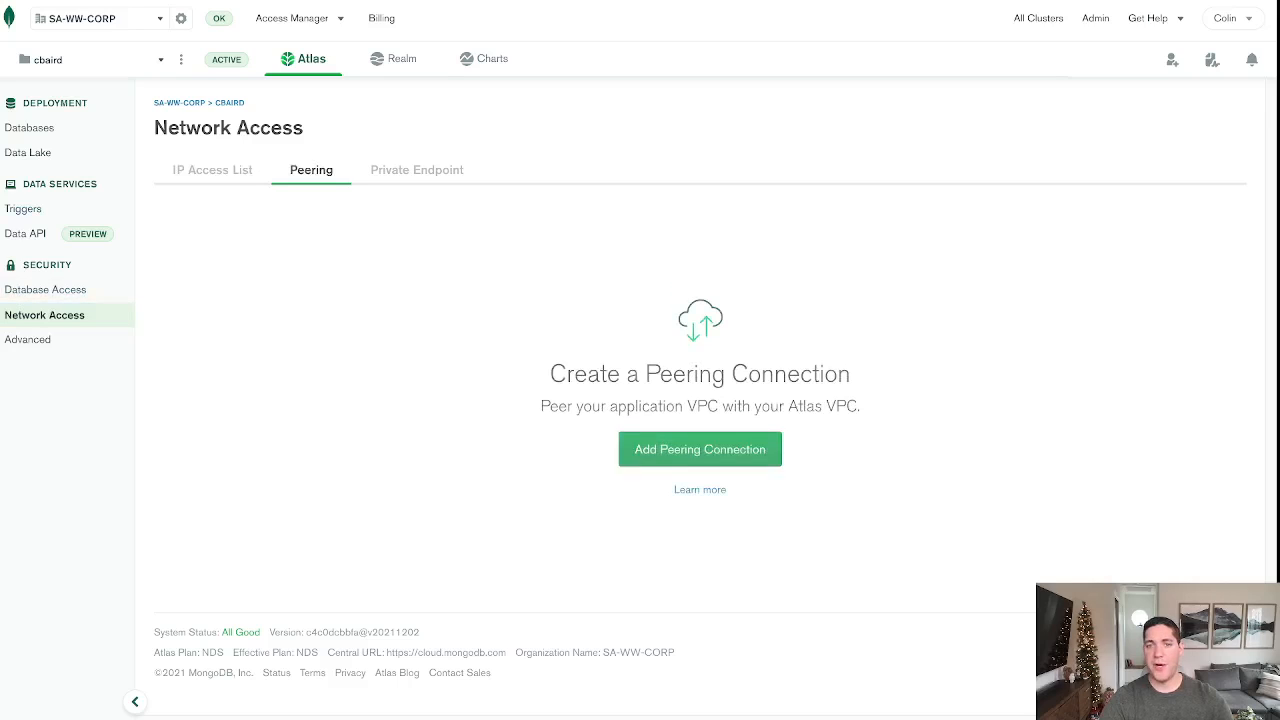
click(700, 448)
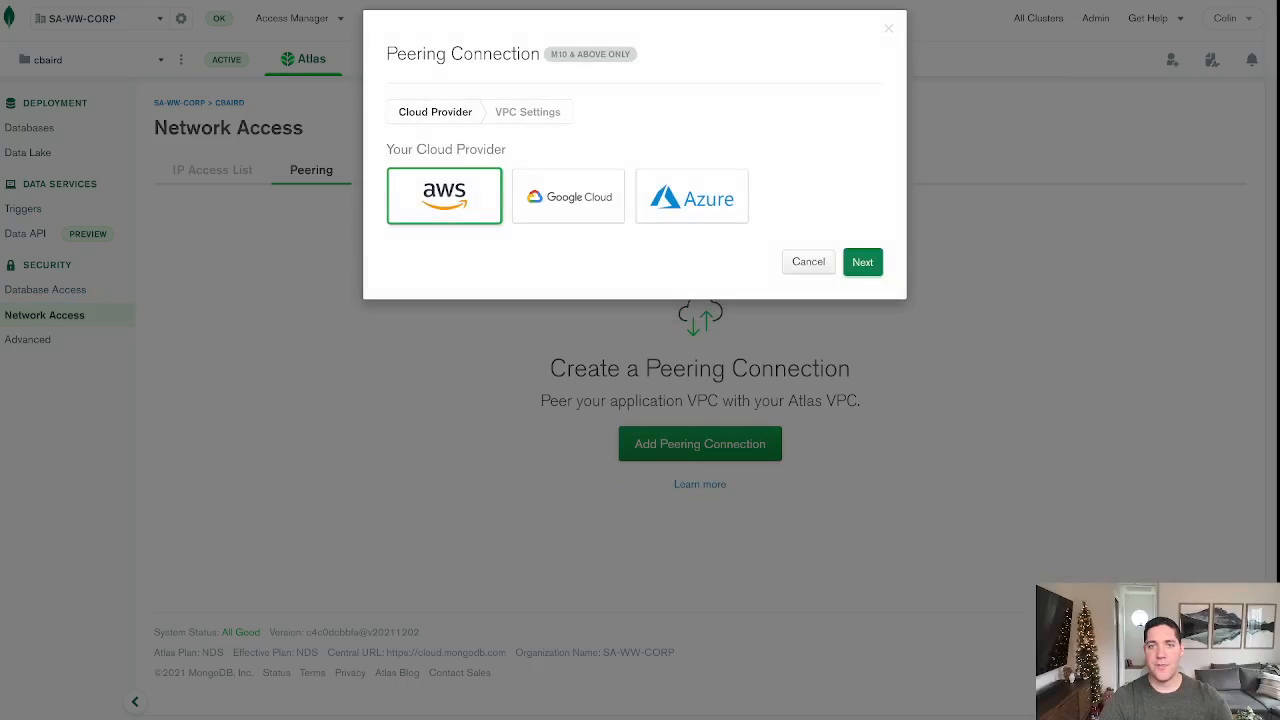
click(568, 196)
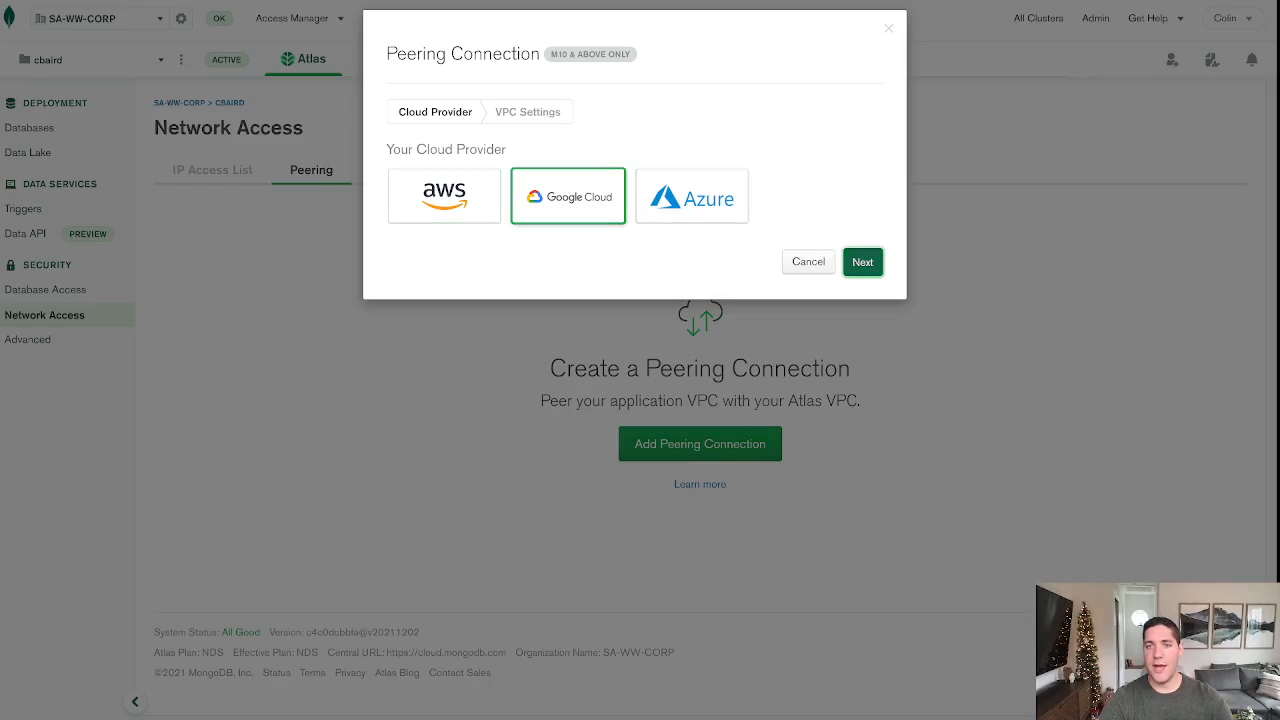
click(862, 260)
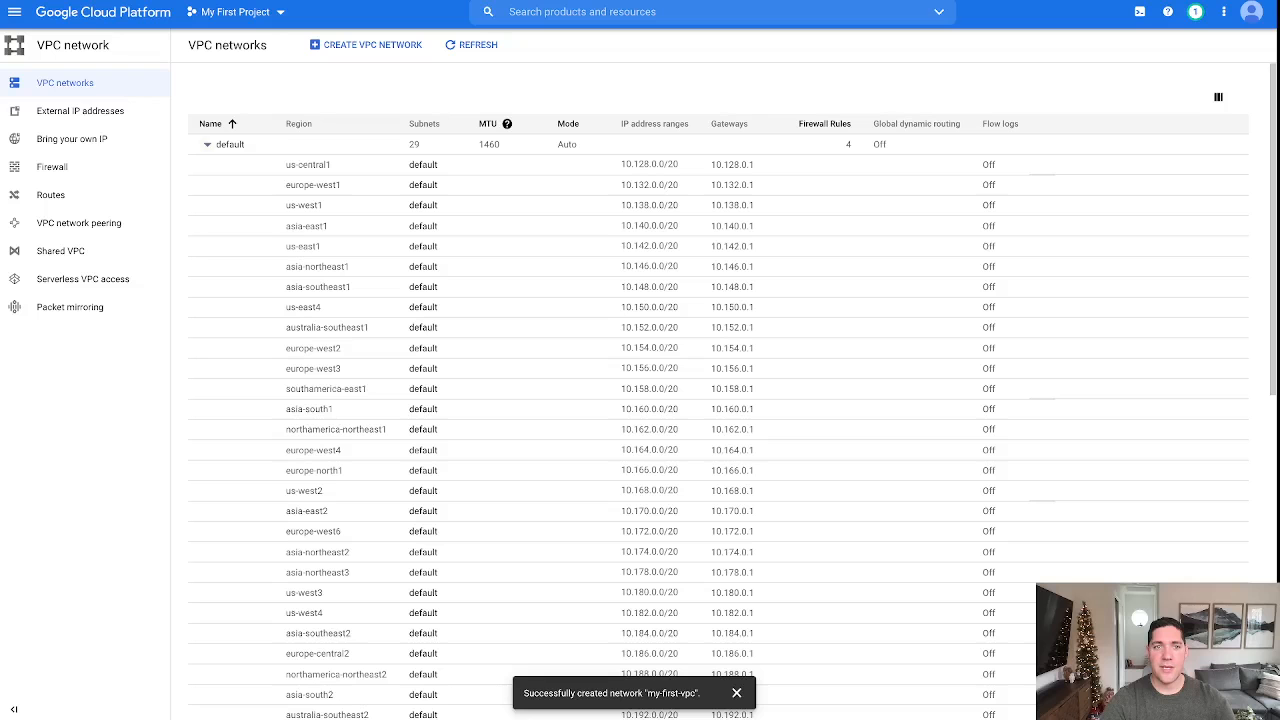
- Copy the project ID probable-axon-252621 from the project selector
click(206, 144)
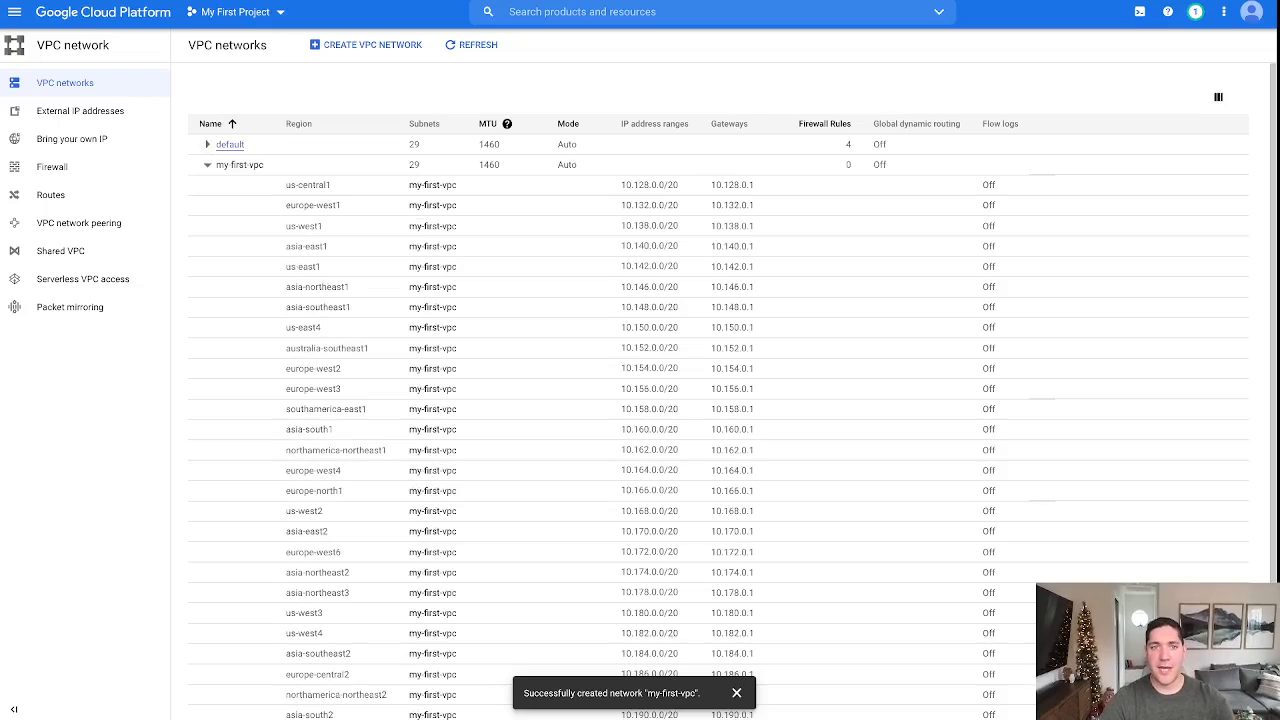
click(236, 12)
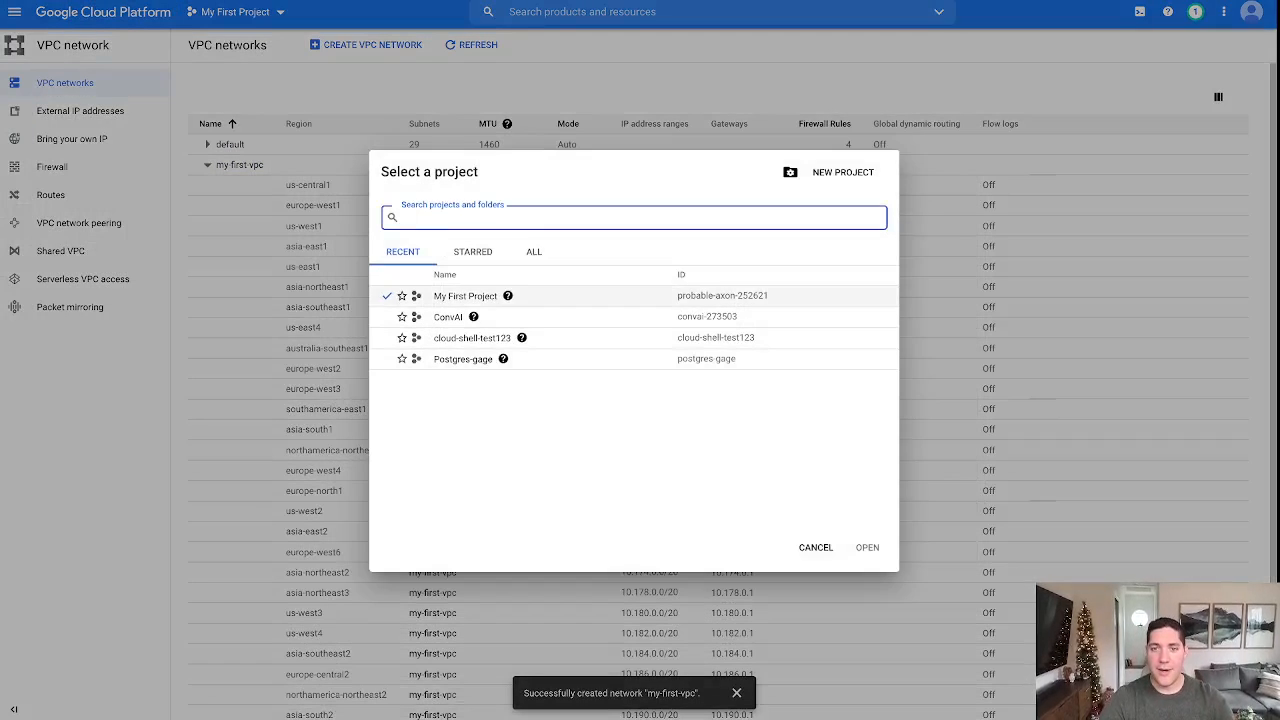
double_click(722, 296)
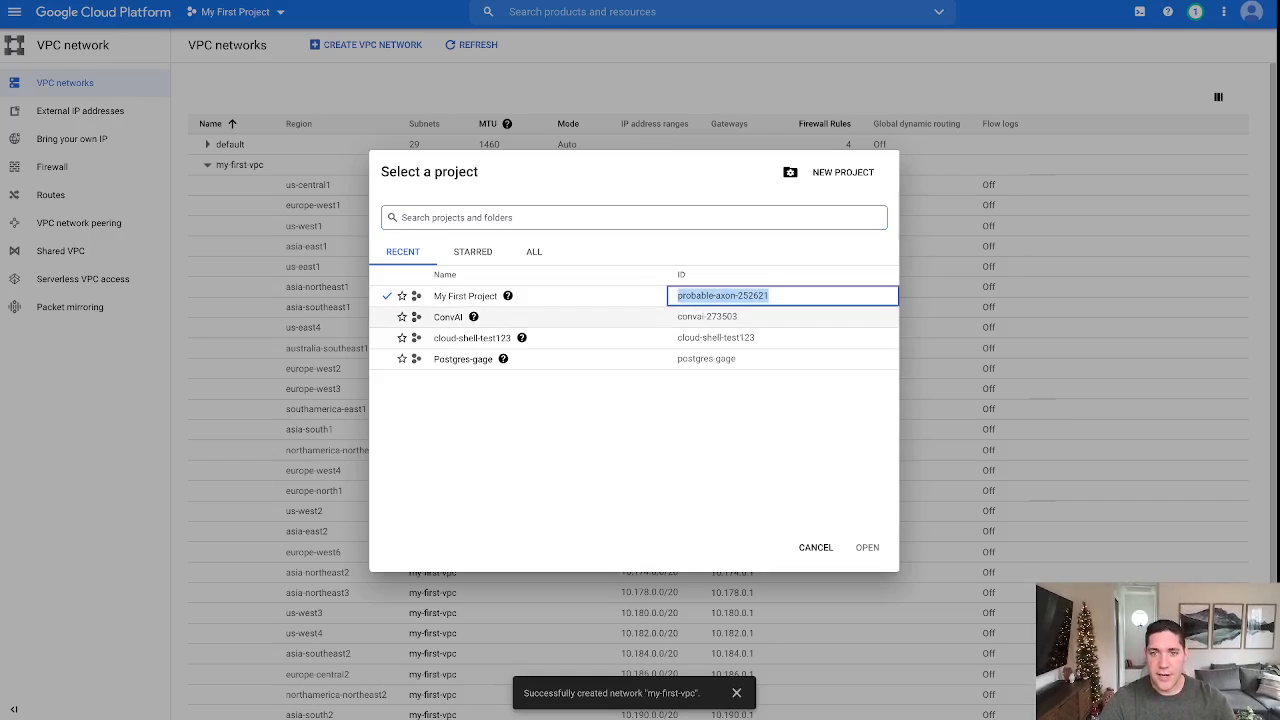
click(816, 548)
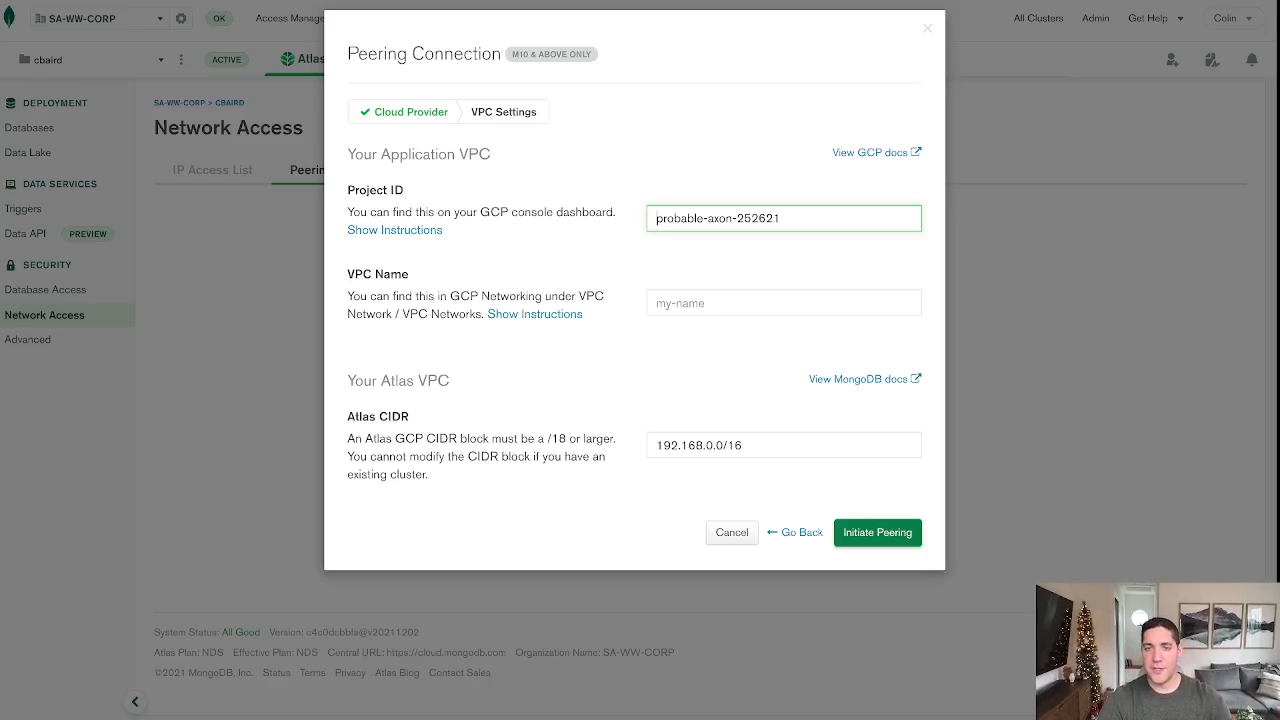
- Fill in my-first-vpc as the VPC name and initiate the peering connection
click(784, 218)
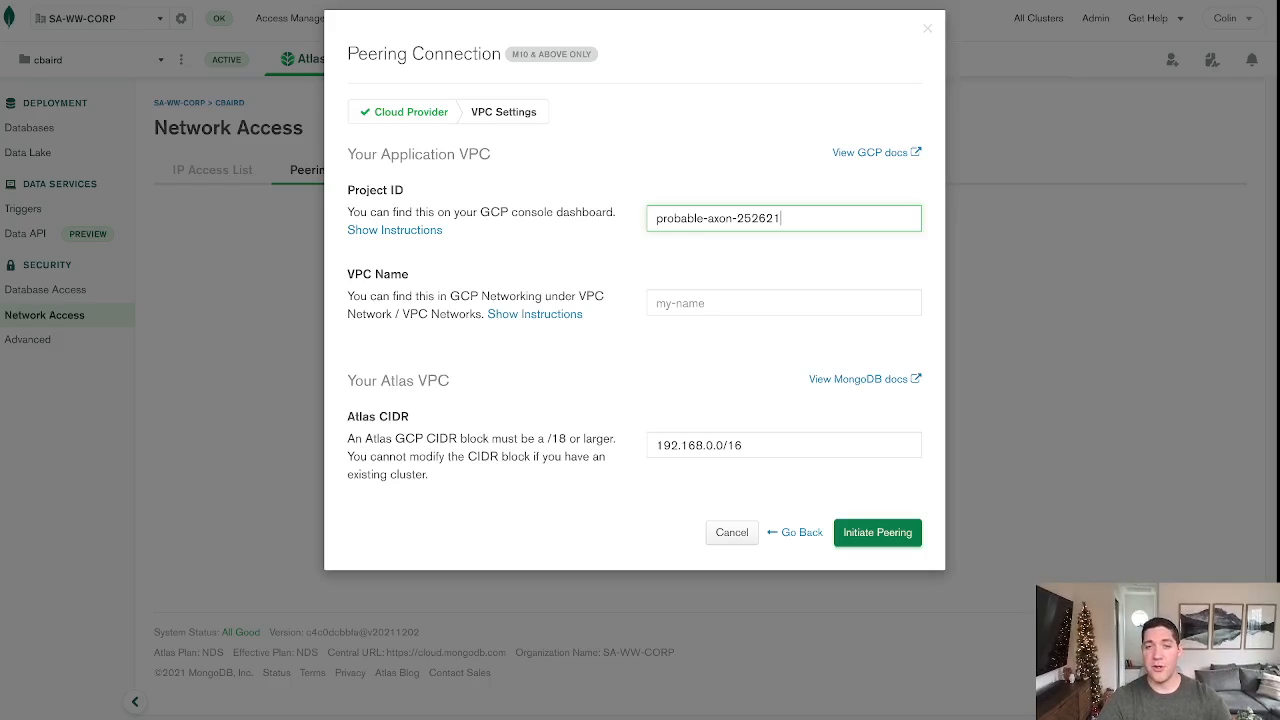
click(784, 302)
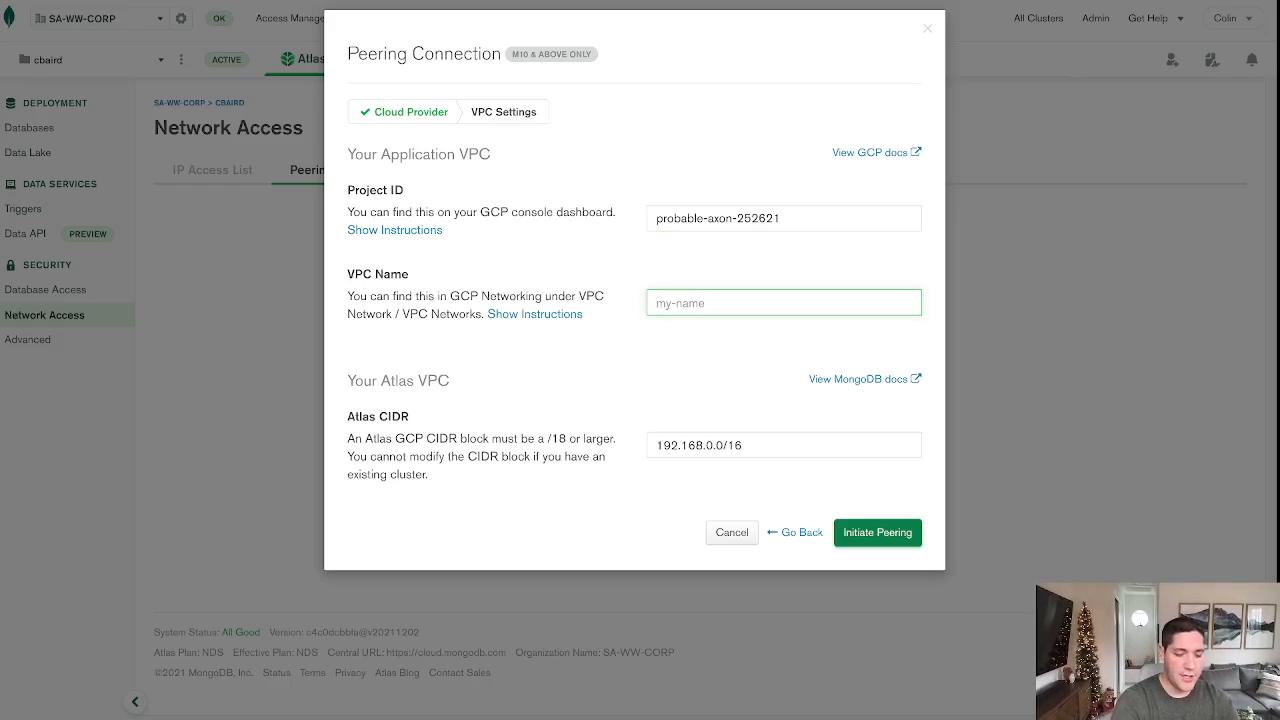
text(my-first)
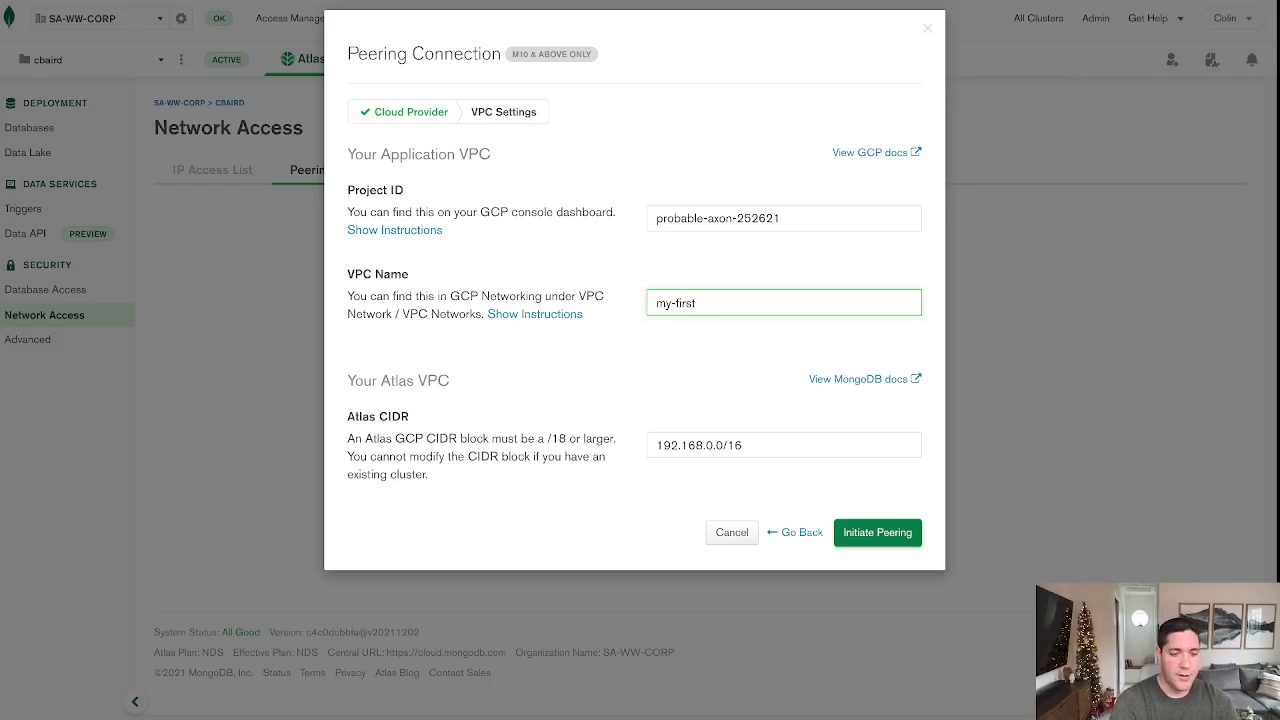
text(-vpc)
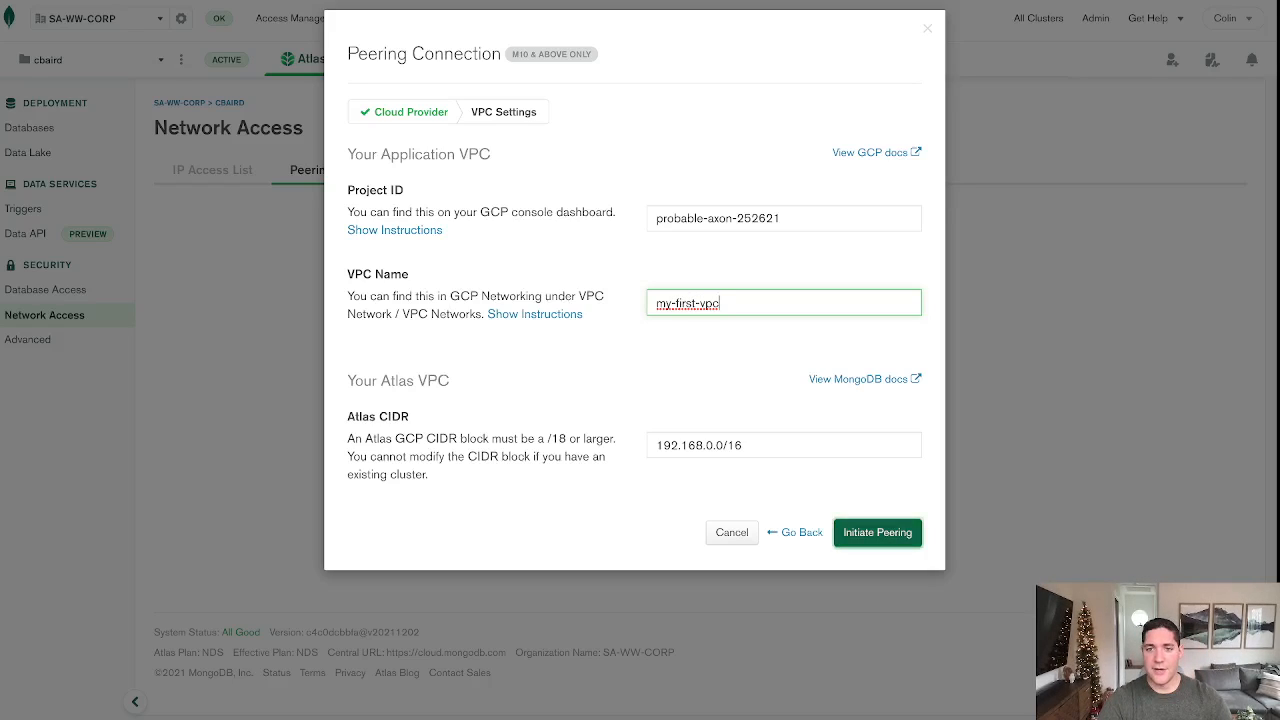
click(876, 532)
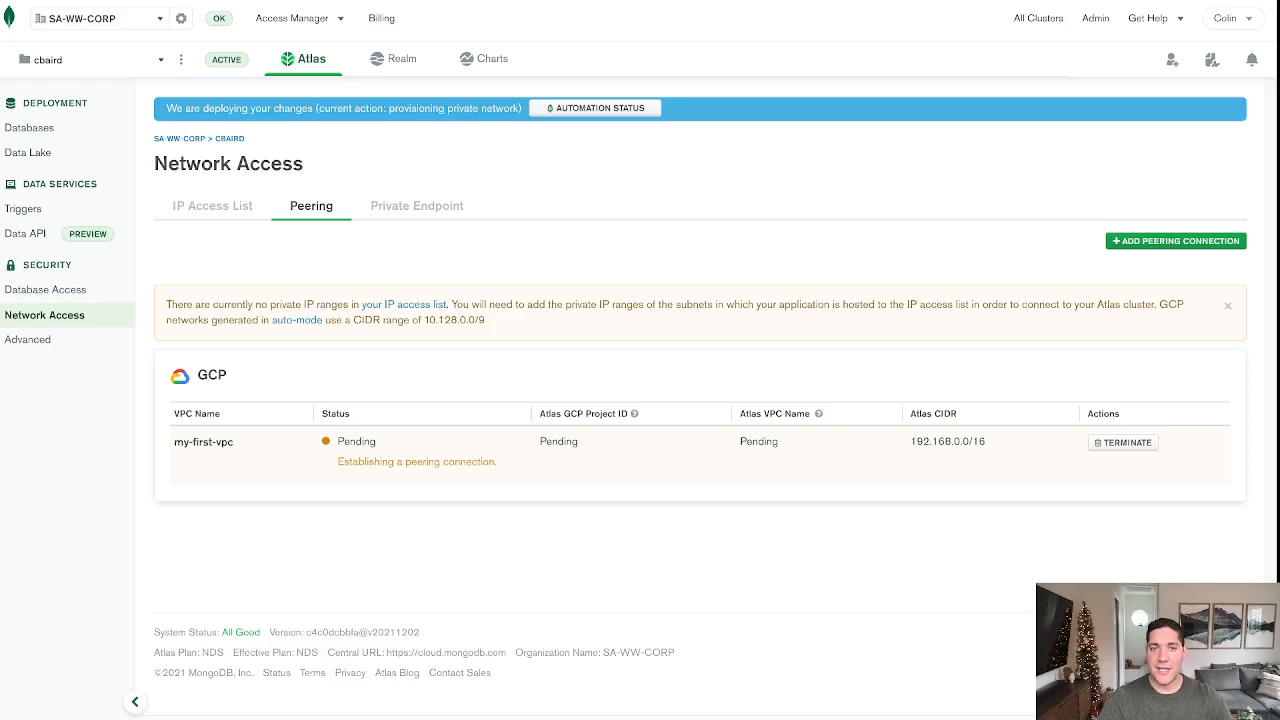
- Copy the GCP auto-mode range 10.128.0.0/9 from the pending peering notice
double_click(452, 320)
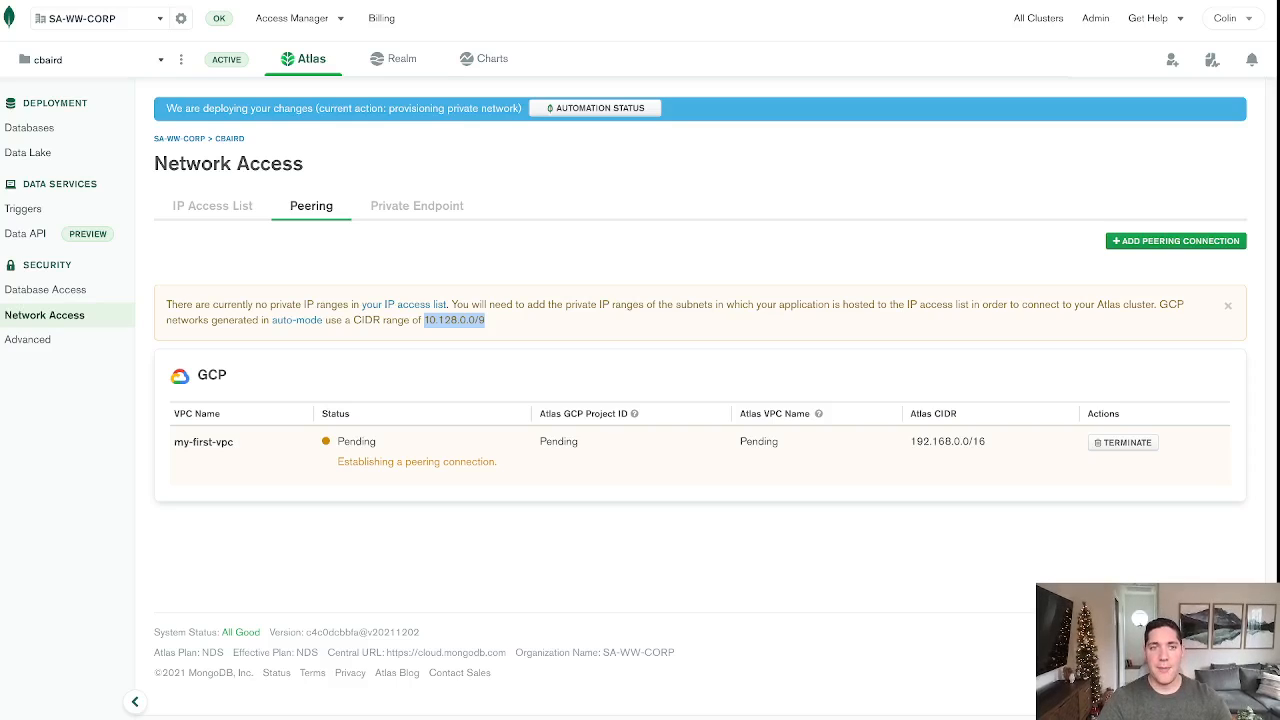
- Add IP access list entry 10.128.0.0/9 with comment GCP and confirm it
click(212, 204)
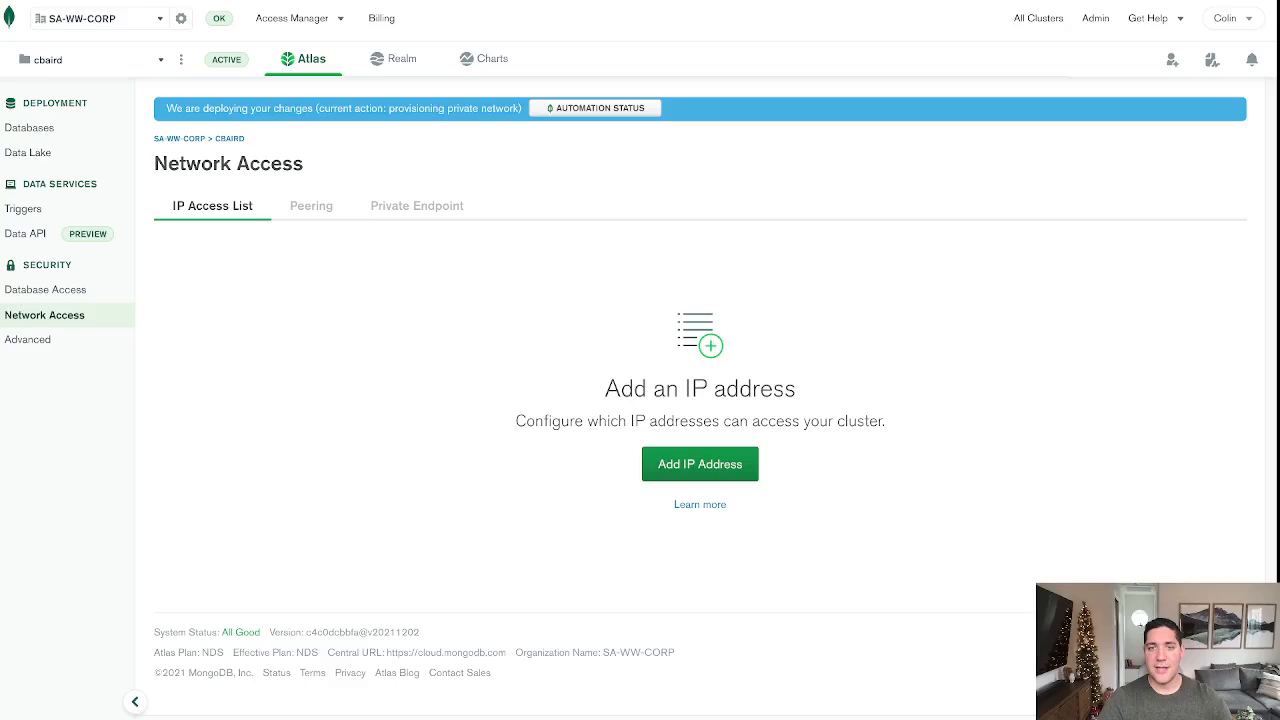
click(700, 464)
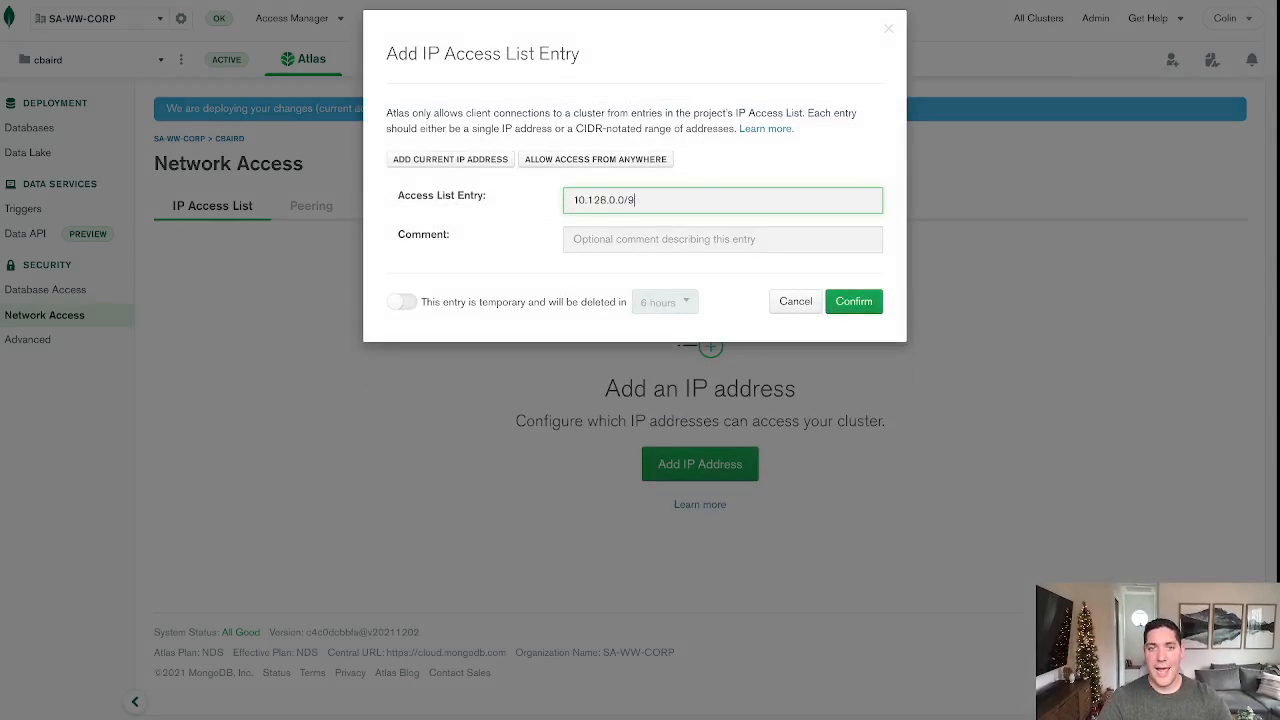
text(GCP)
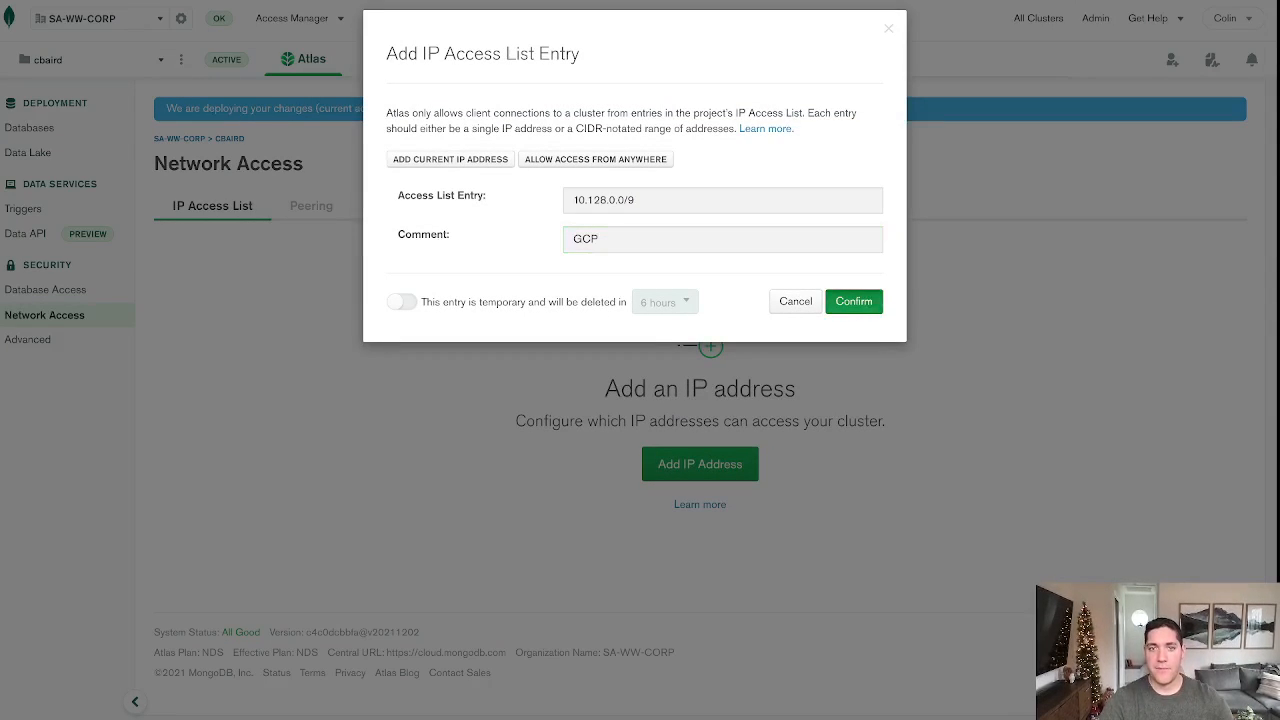
click(852, 300)
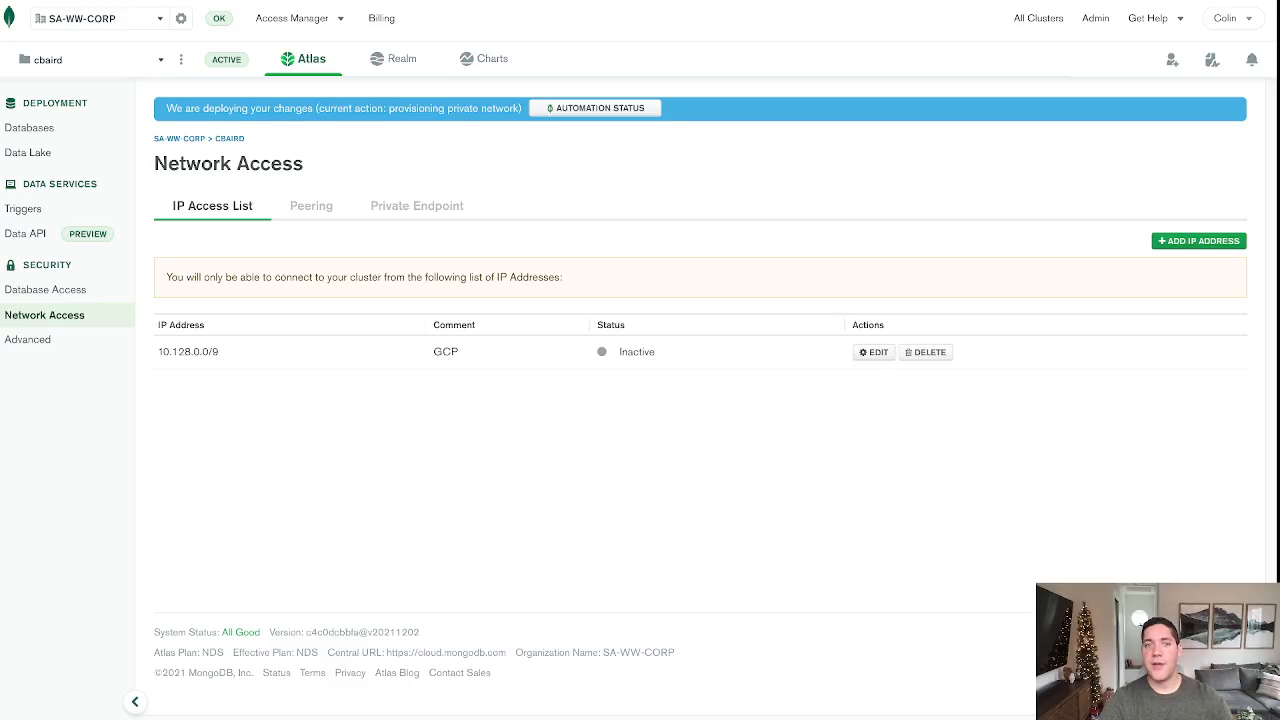
click(312, 204)
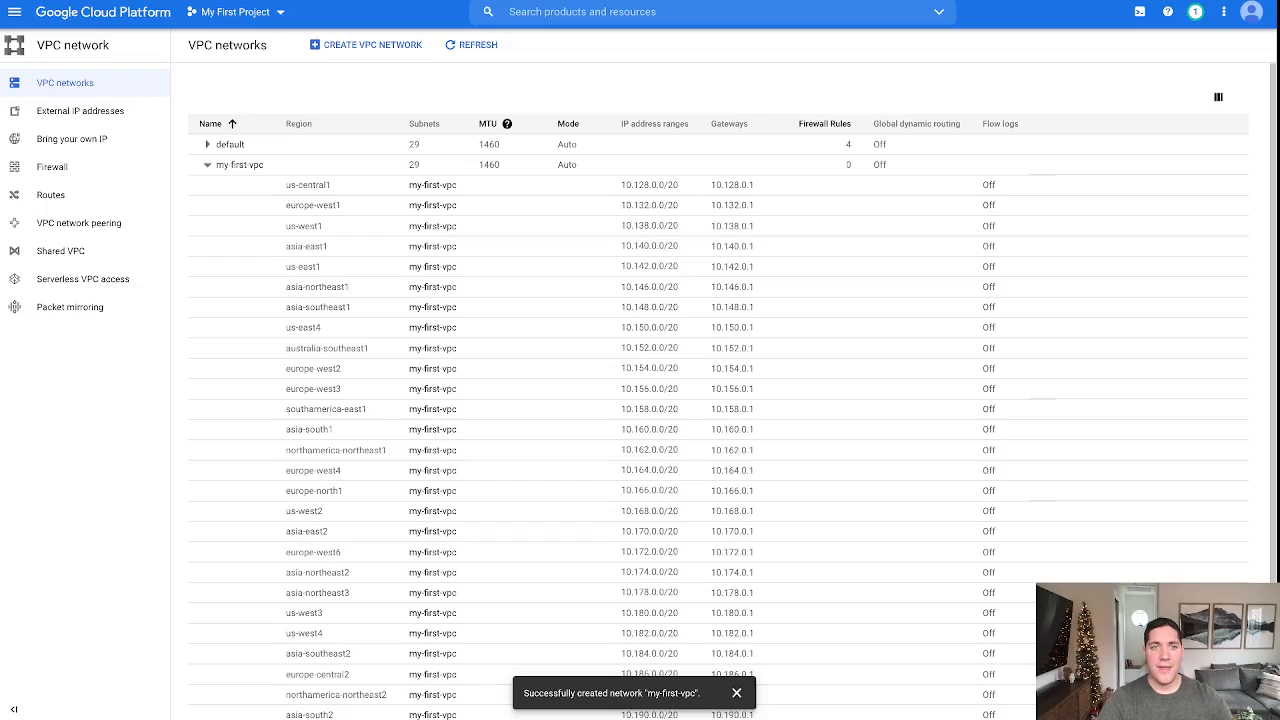
- Collapse my-first-vpc so both auto-mode networks show 29 subnets each
click(208, 164)
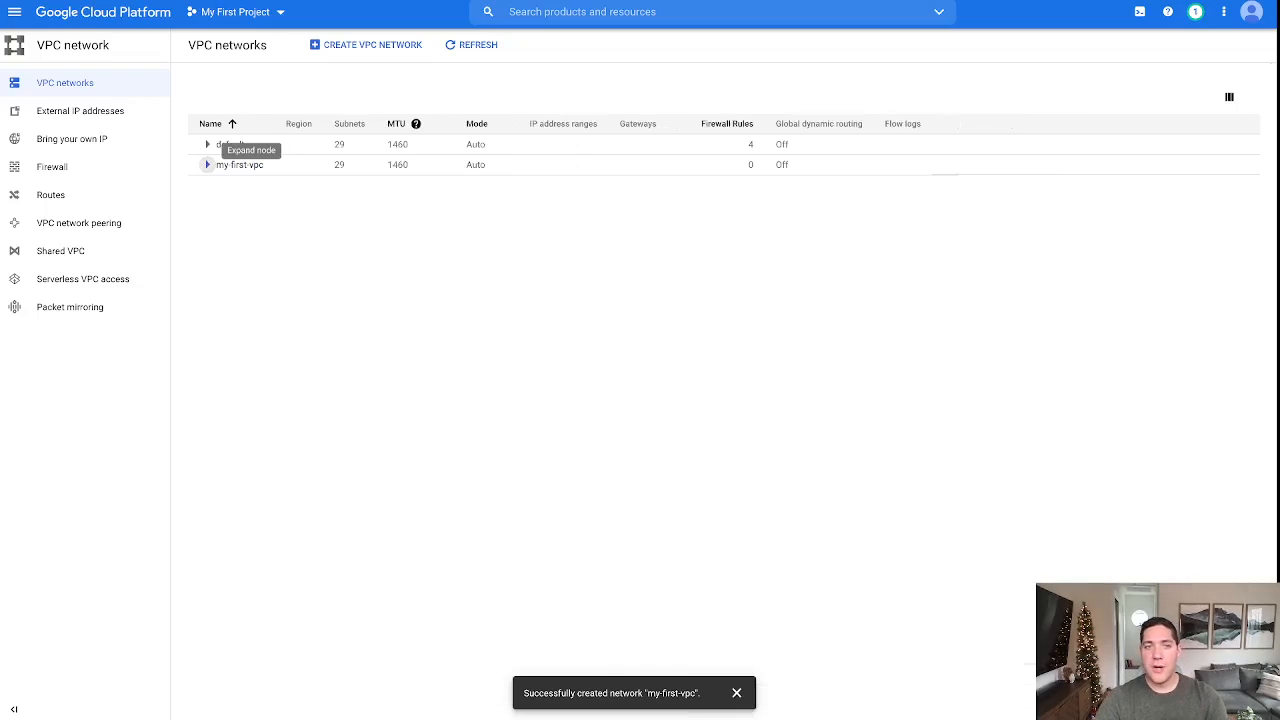
mouse_move(80, 222)
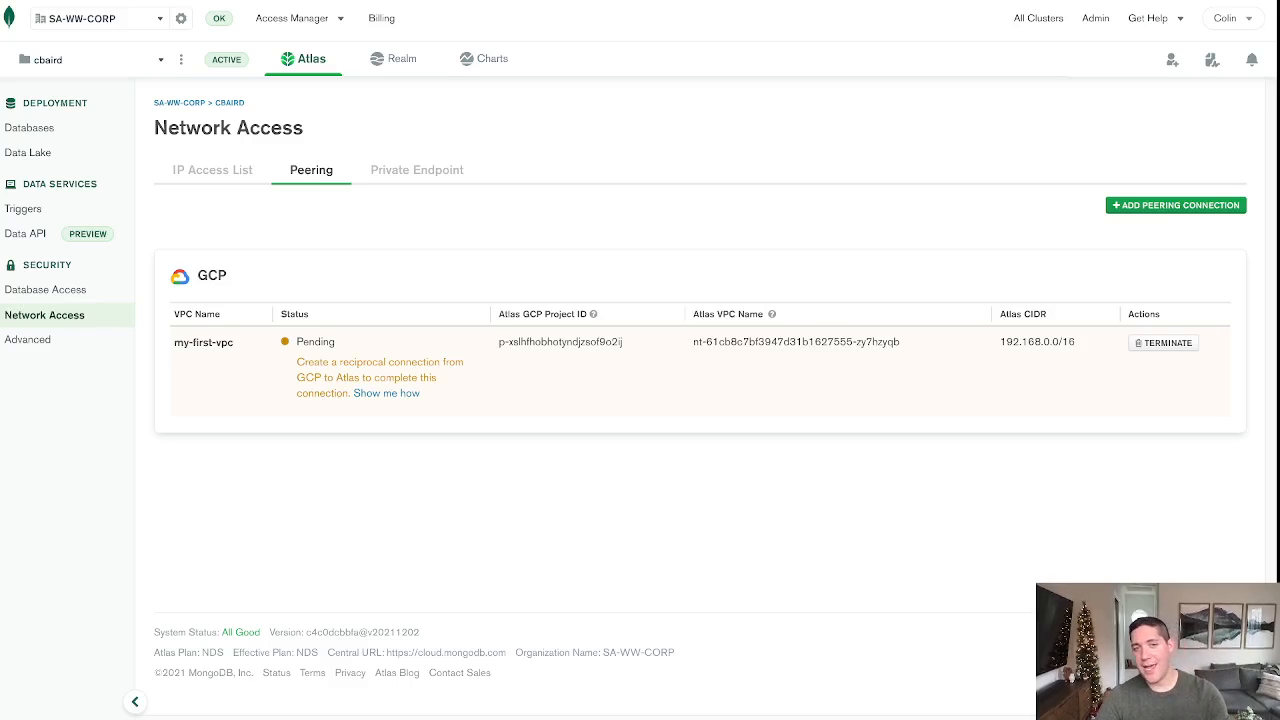
- Select the pending peering's Atlas GCP Project ID on the Atlas Peering tab
double_click(560, 342)
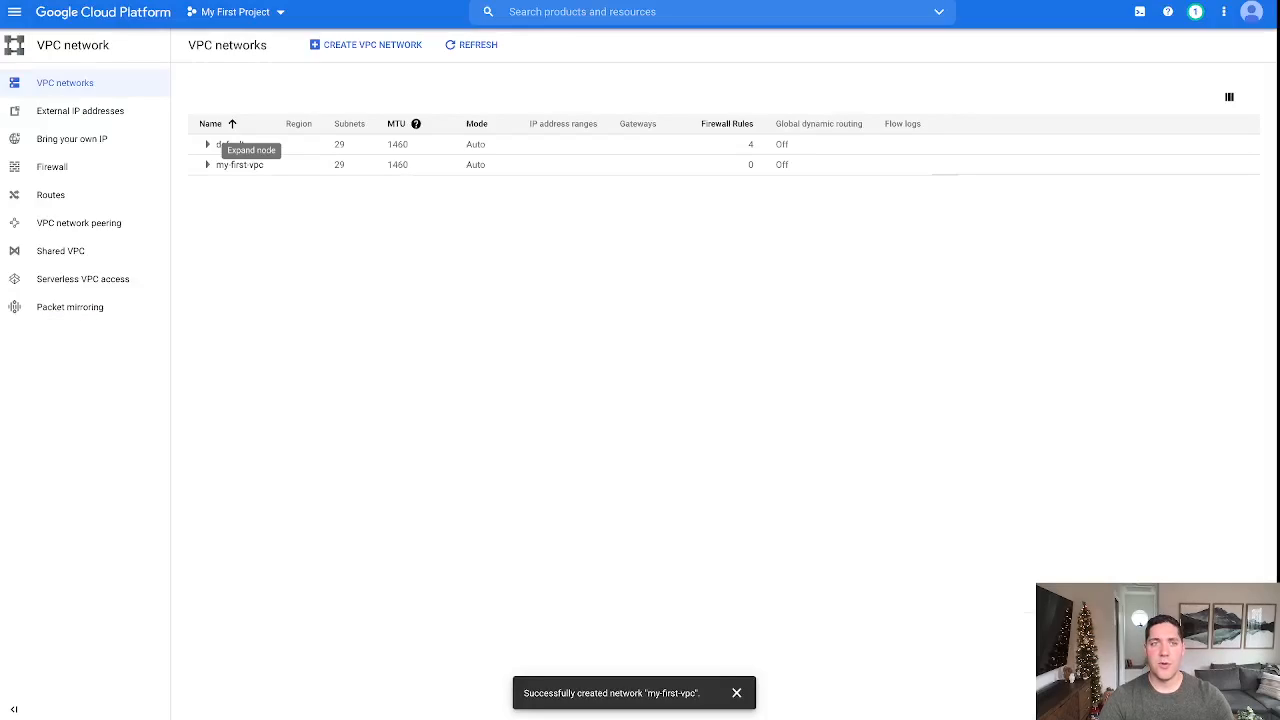
mouse_move(80, 222)
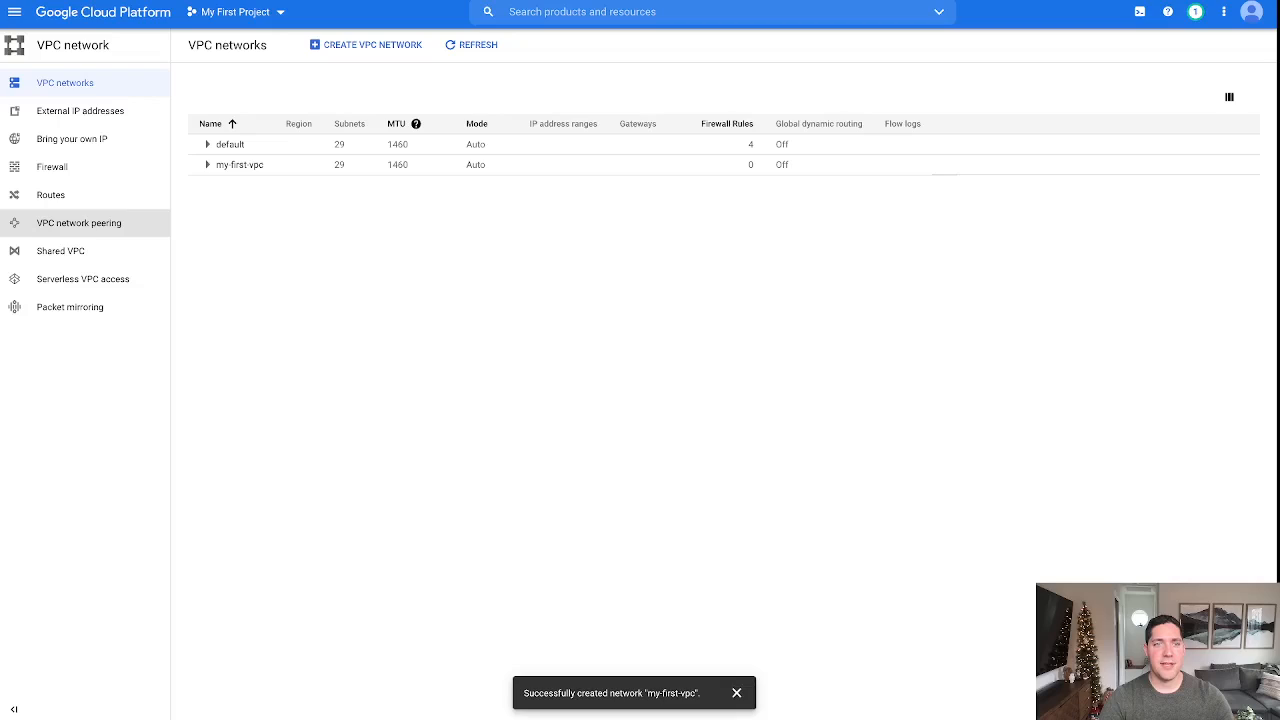
- Begin a new VPC network peering connection and name it atlas
click(78, 222)
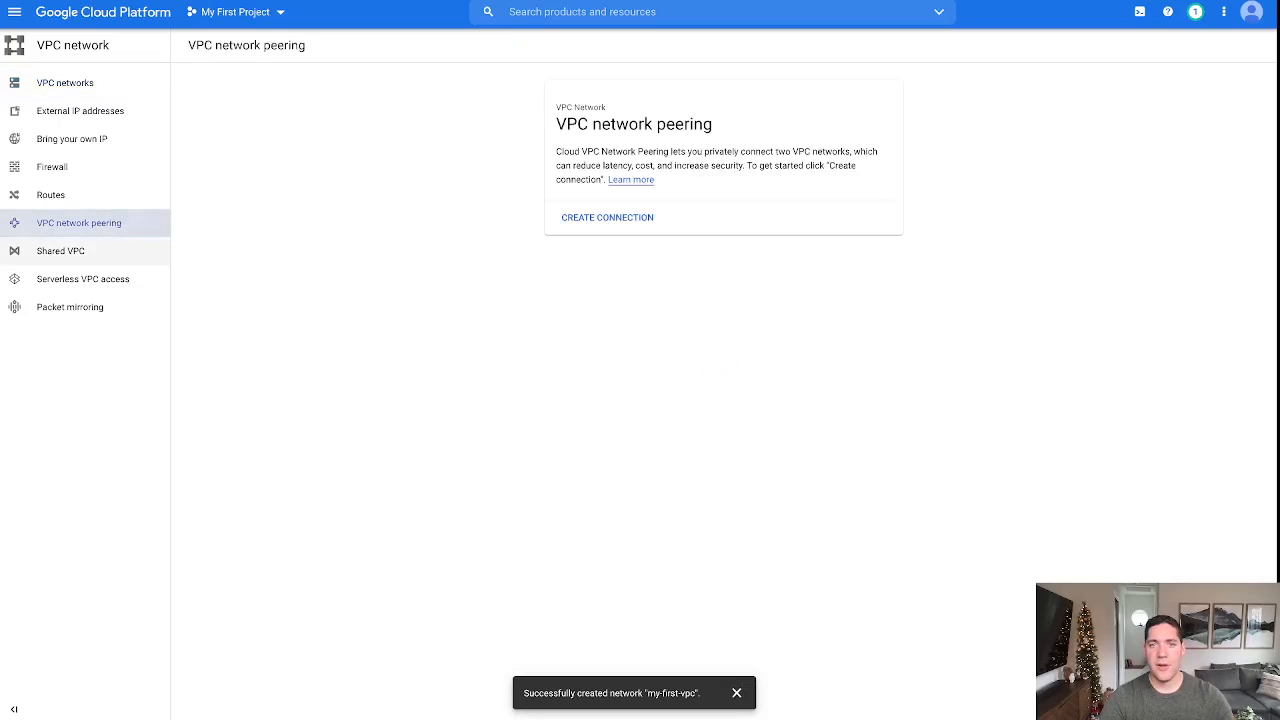
click(608, 216)
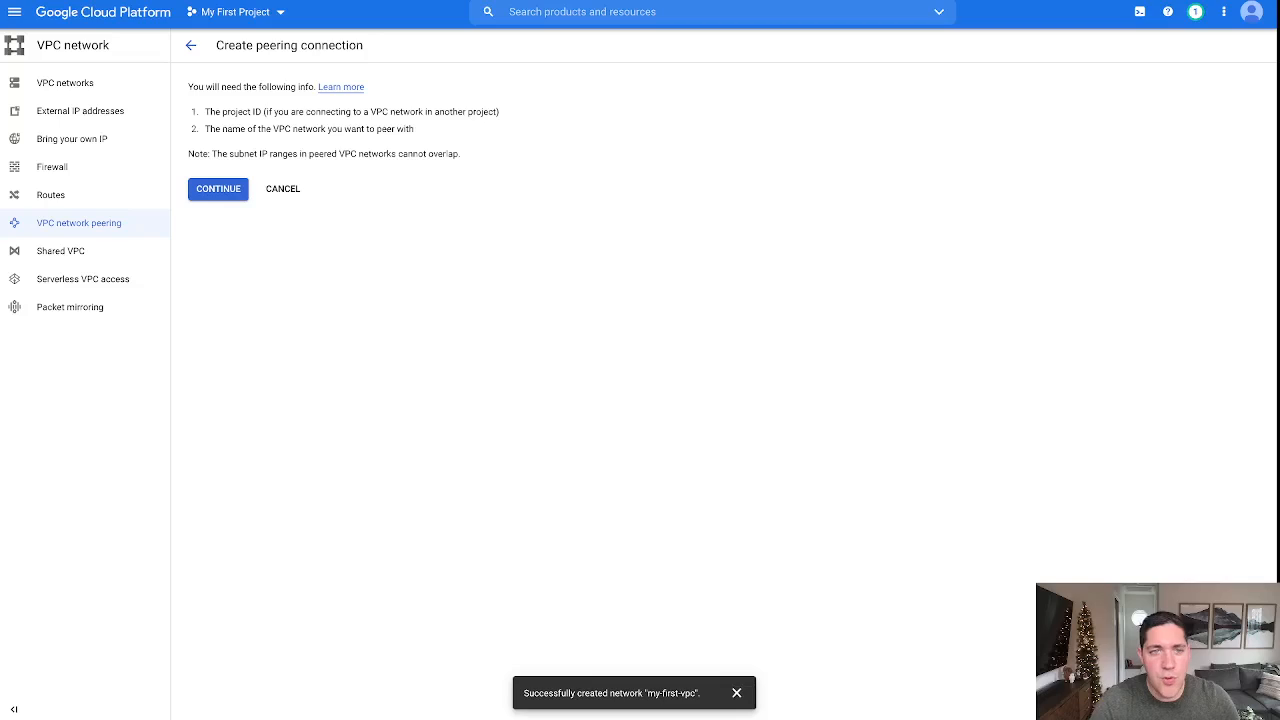
click(218, 188)
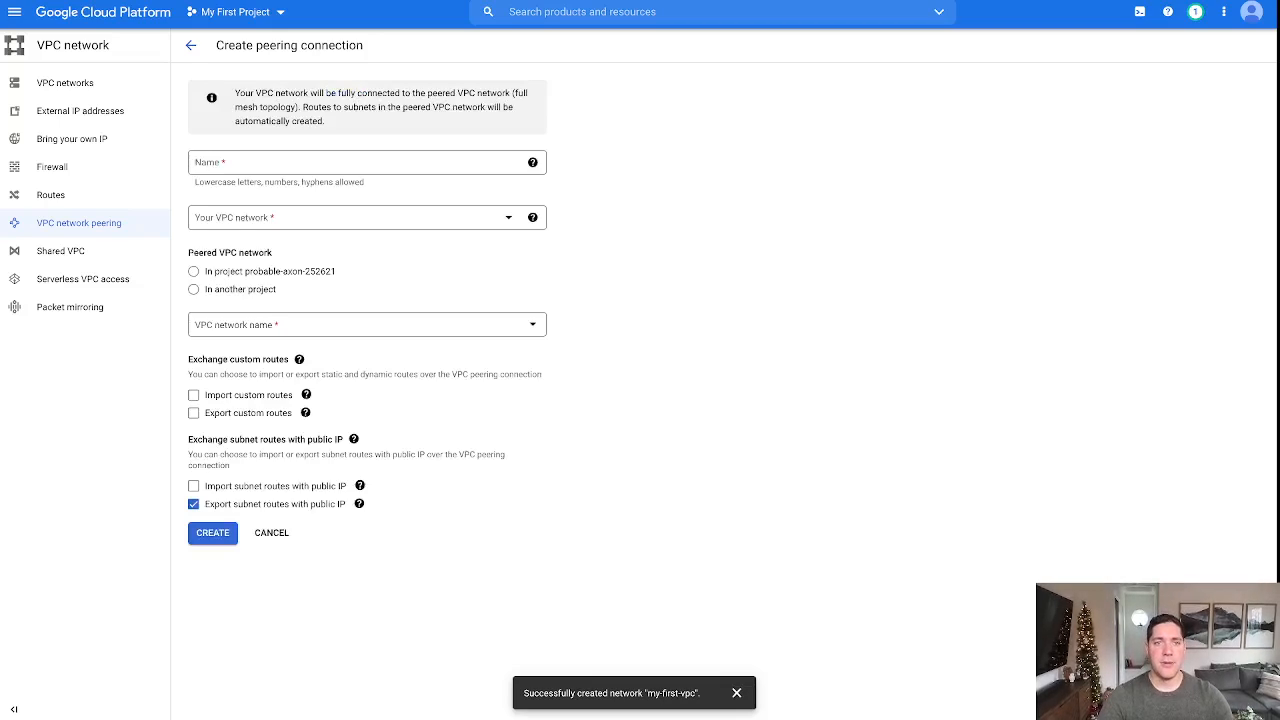
text(atl)
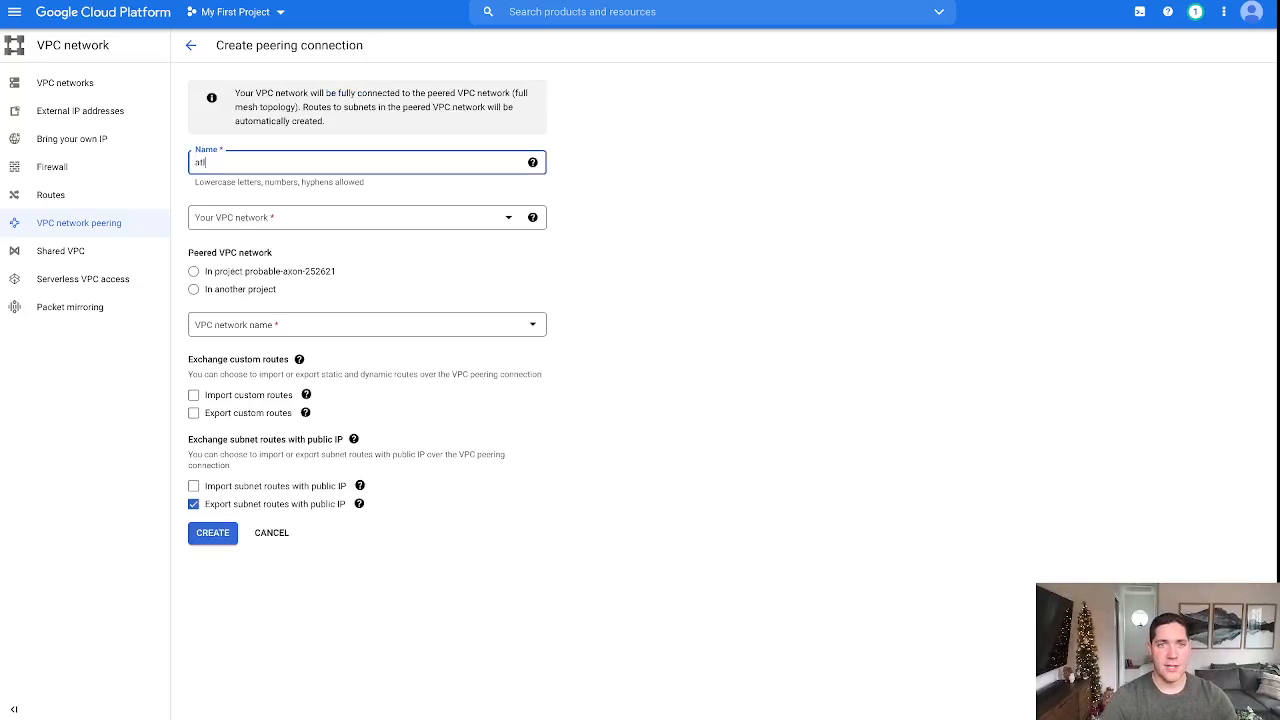
click(364, 216)
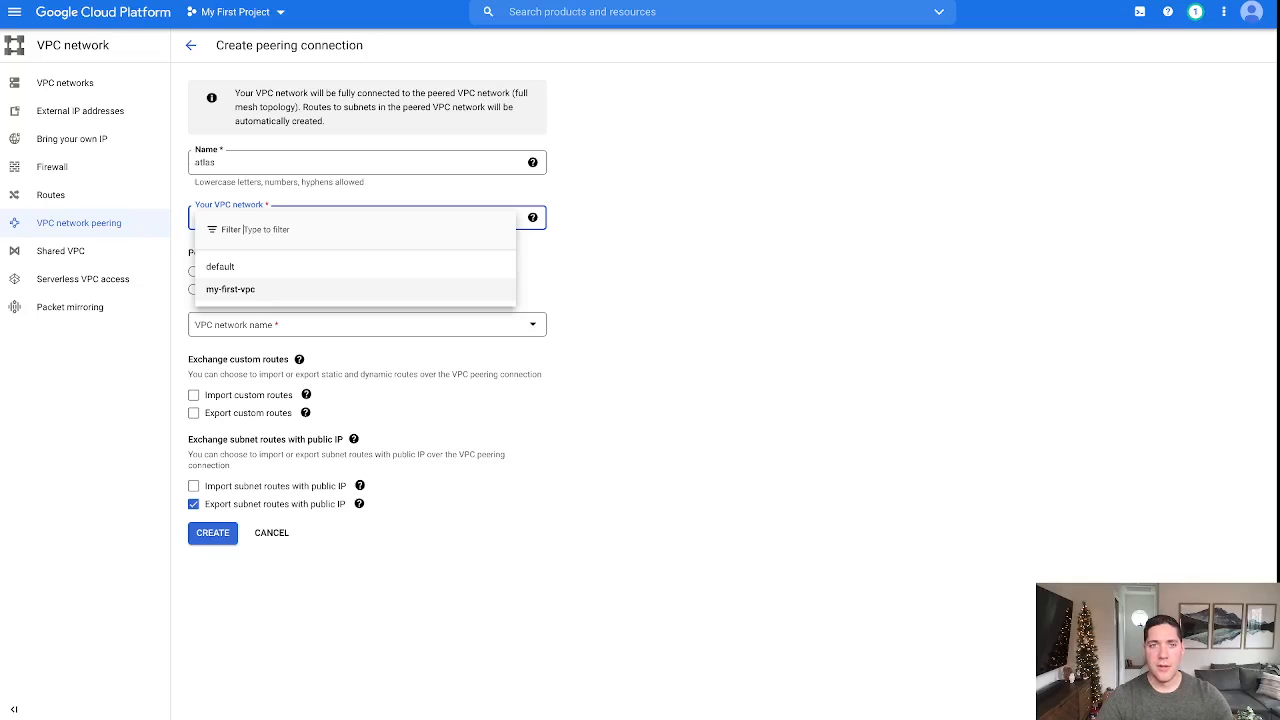
- Set my-first-vpc as the local network and peer with a network in another project
click(230, 288)
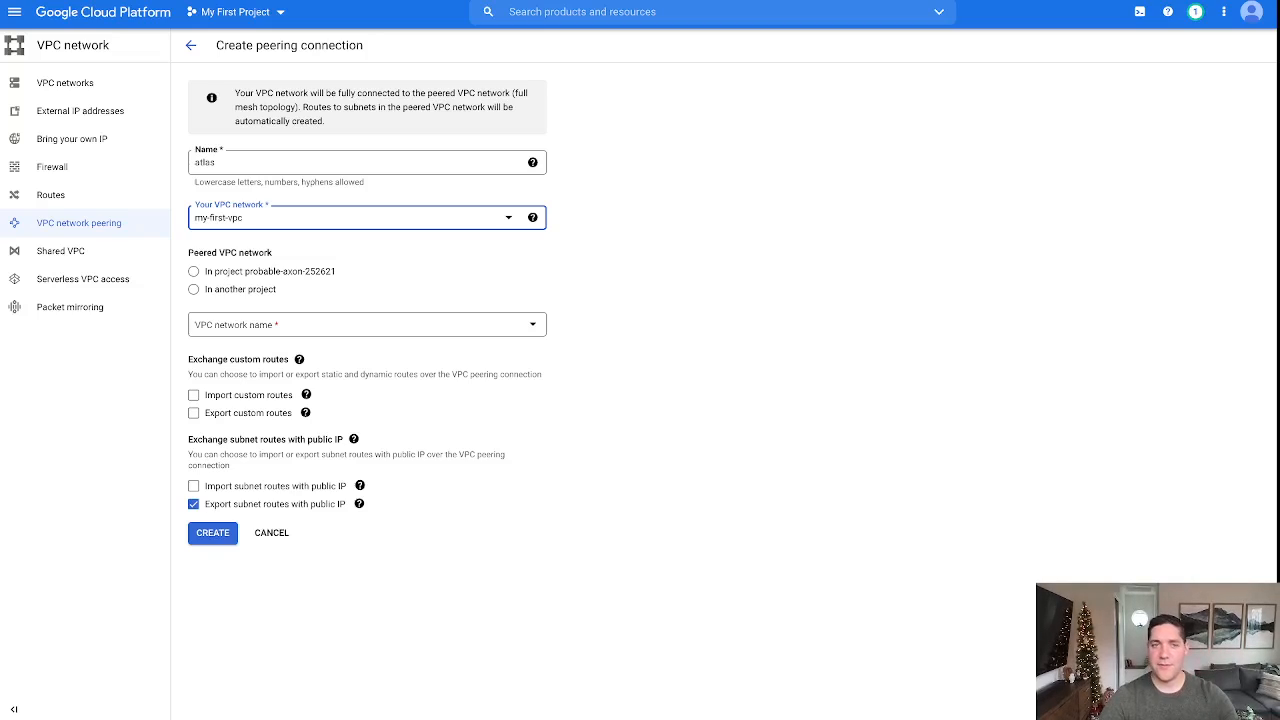
click(192, 288)
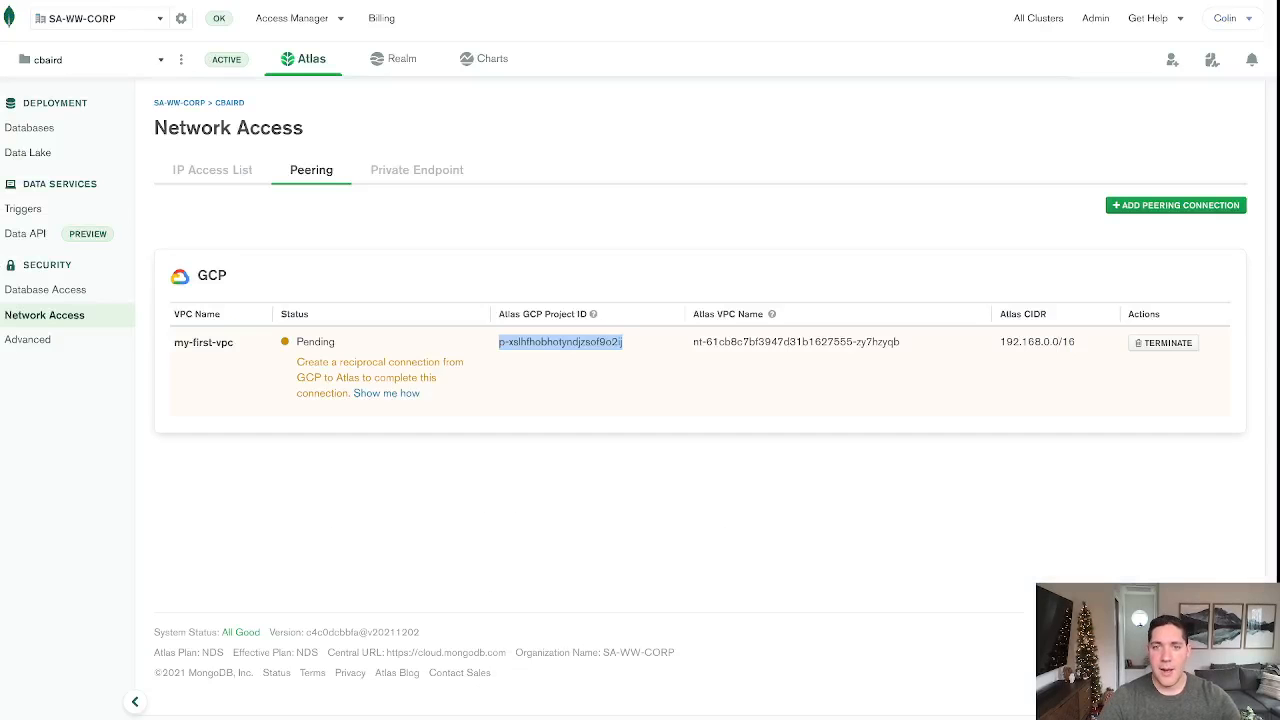
- Supply Atlas's project ID and VPC name as the peered network, keep my-first-vpc, and create the atlas peering
double_click(796, 340)
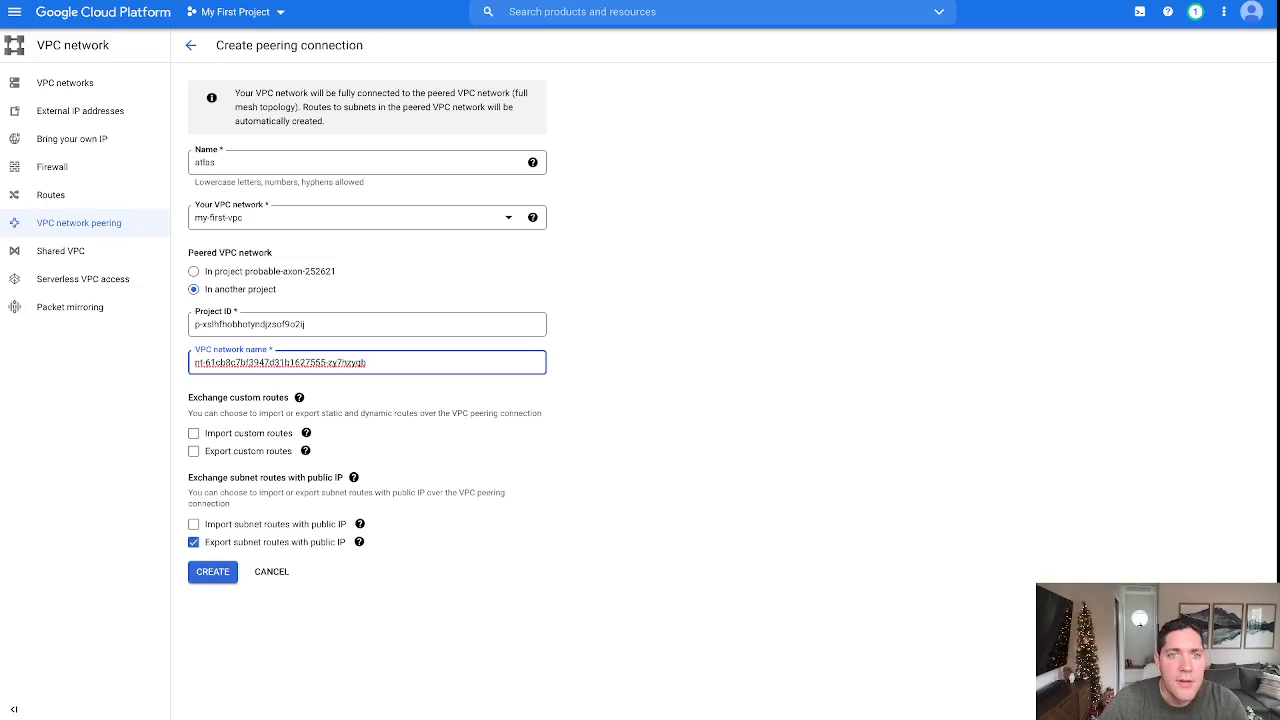
click(508, 216)
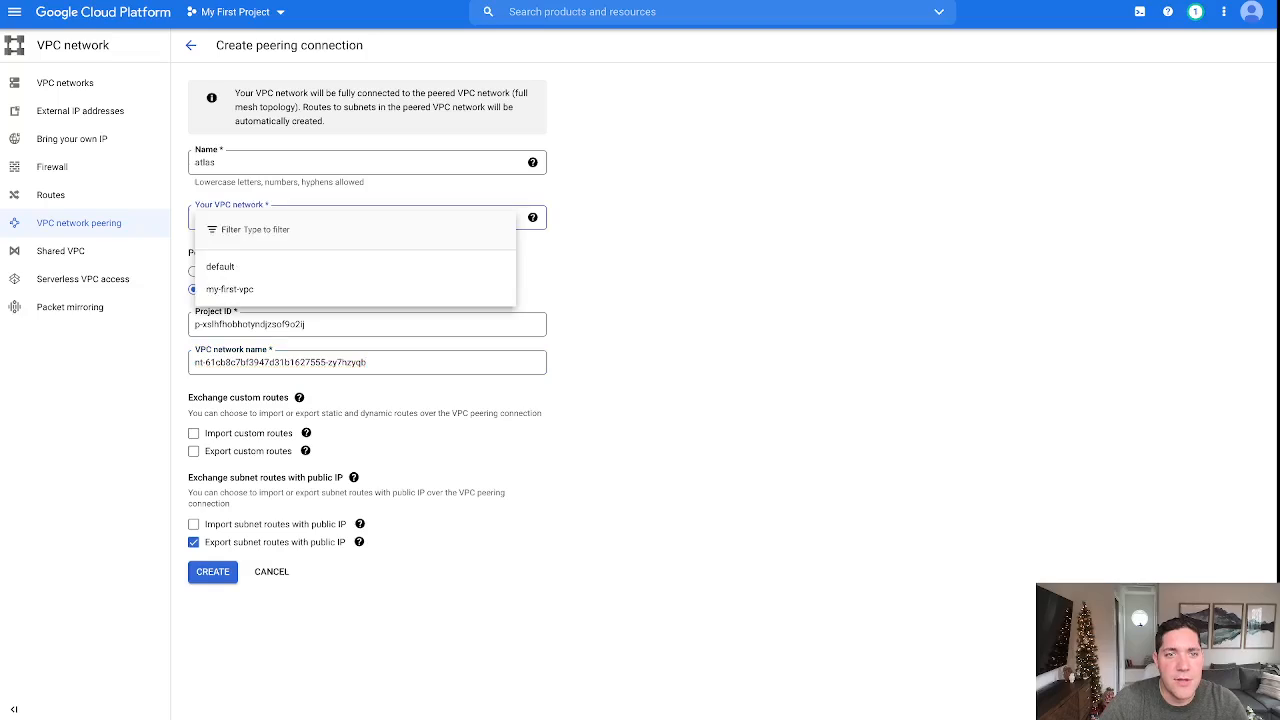
click(228, 288)
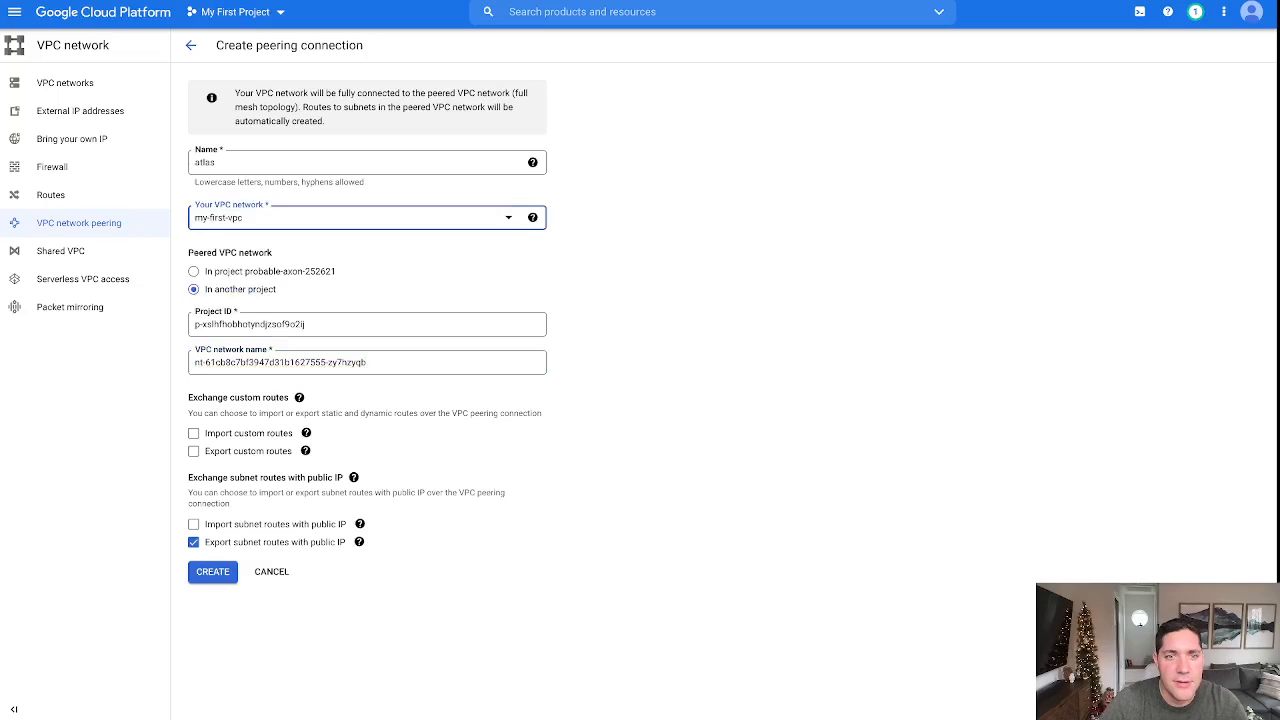
click(212, 572)
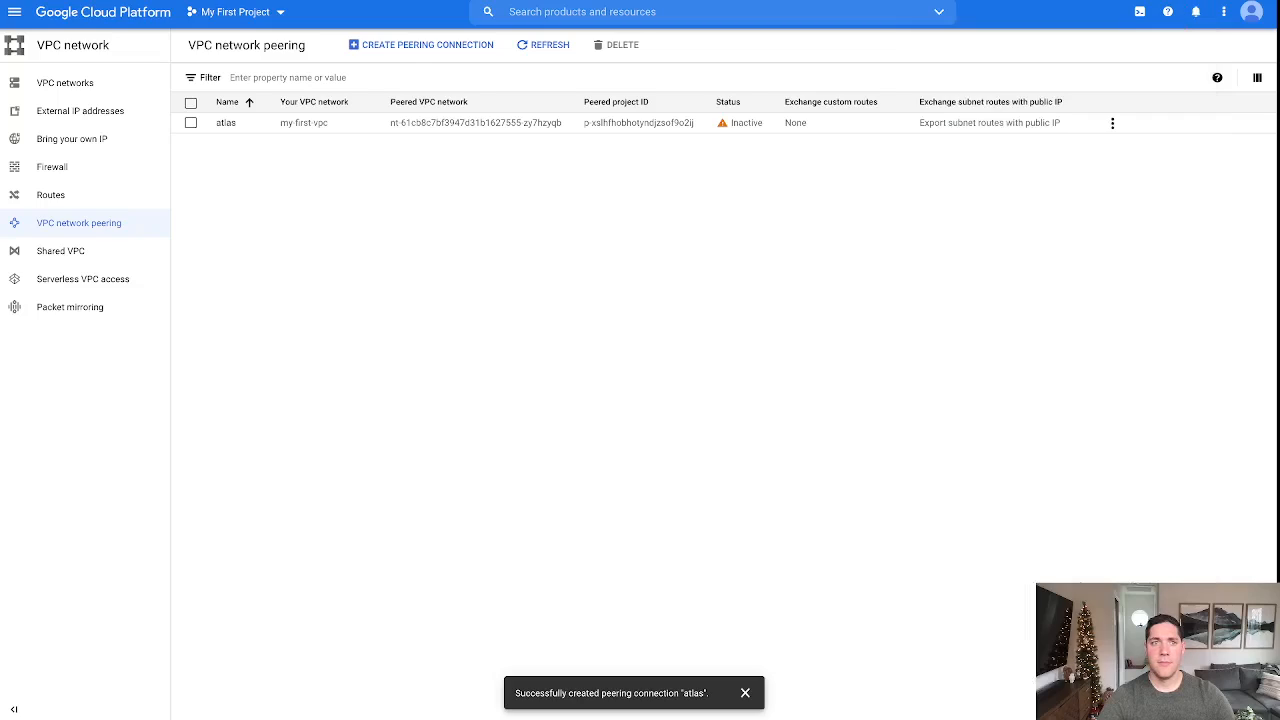
- Return to Atlas and confirm the my-first-vpc peering status reads Available
click(544, 44)
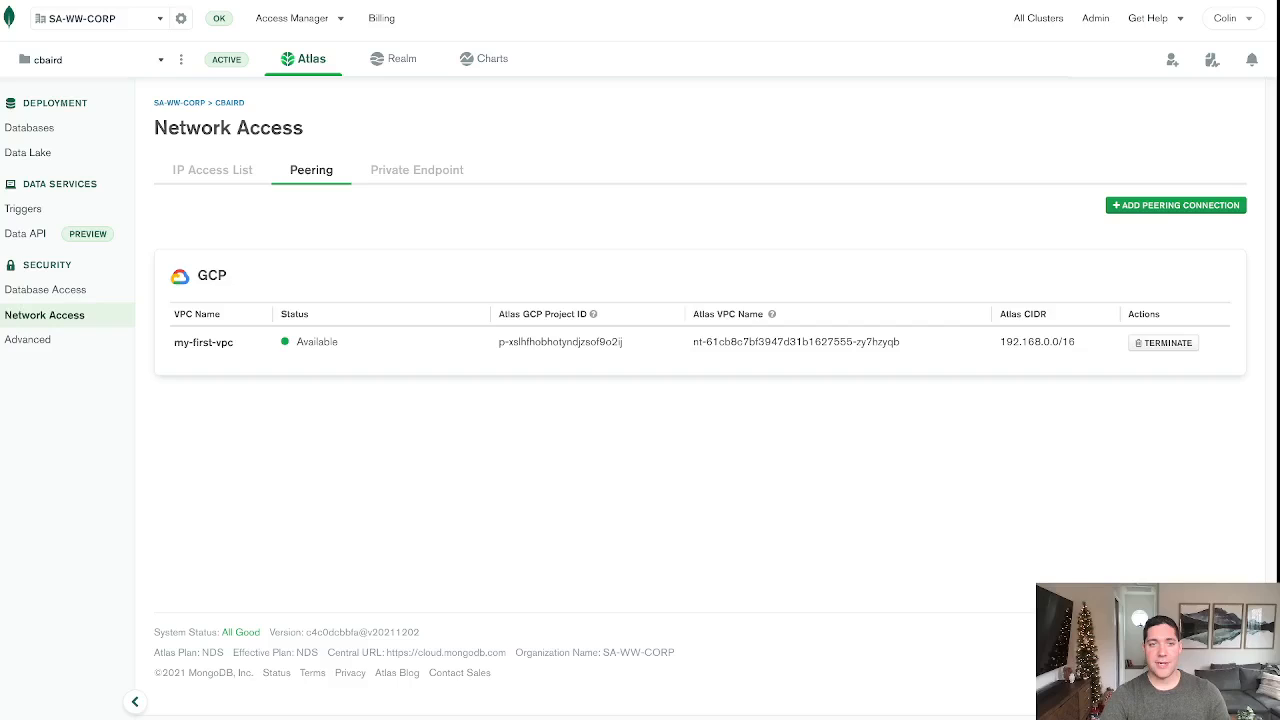
double_click(316, 342)
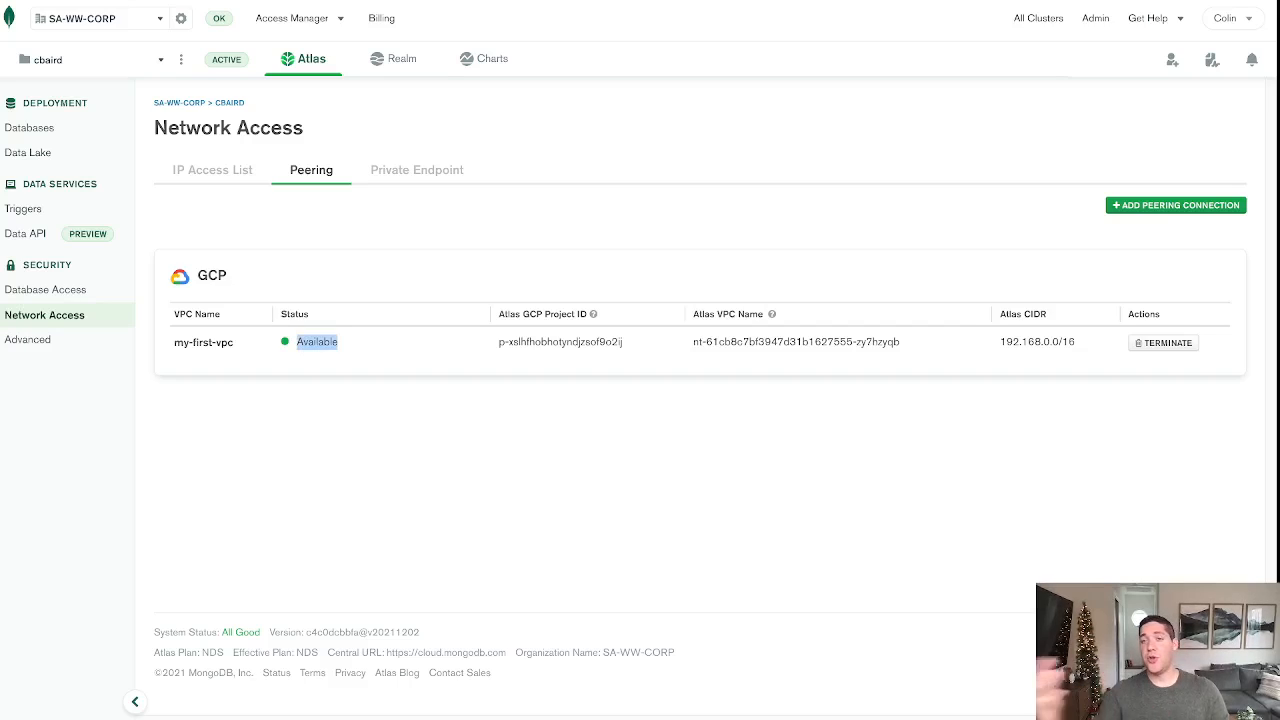